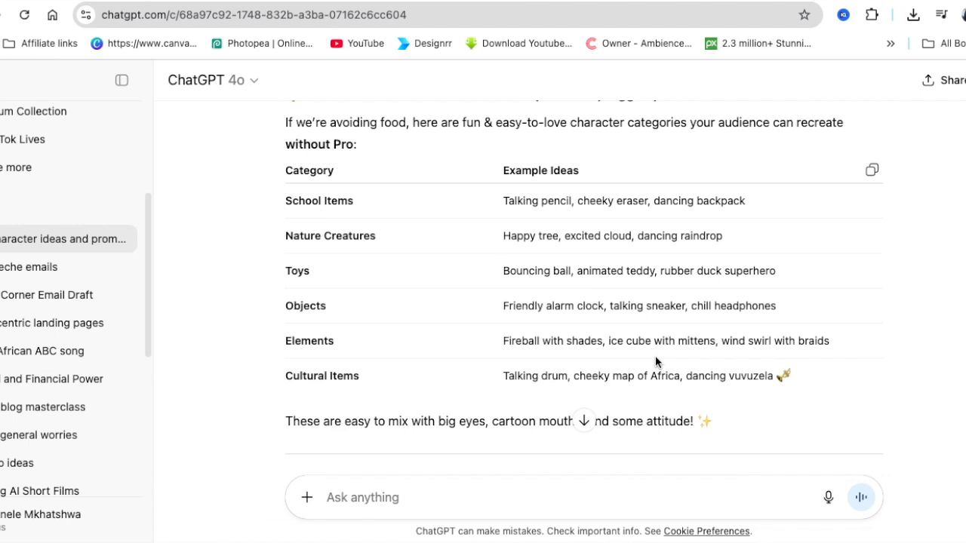
{"action": "mouse_move", "coordinate": [377, 208]}
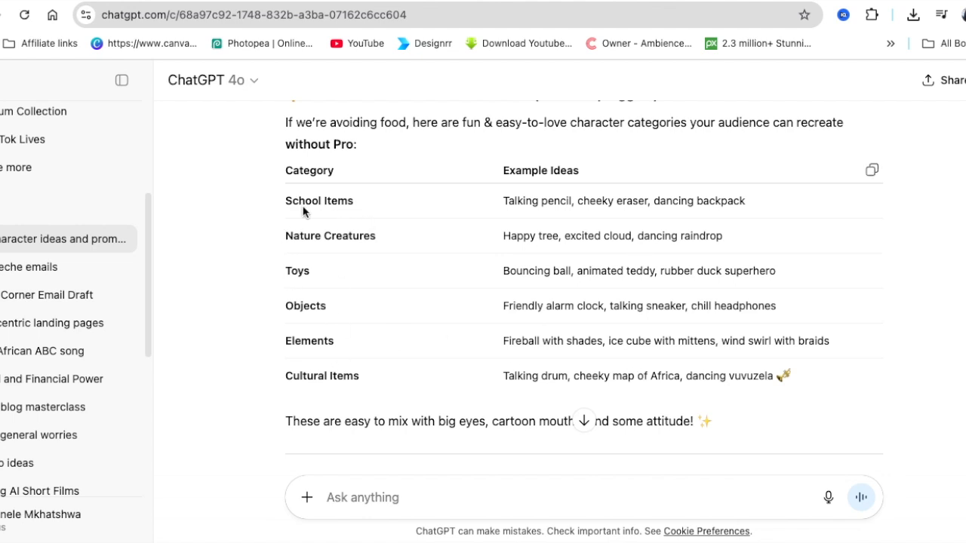
{"action": "mouse_move", "coordinate": [365, 250]}
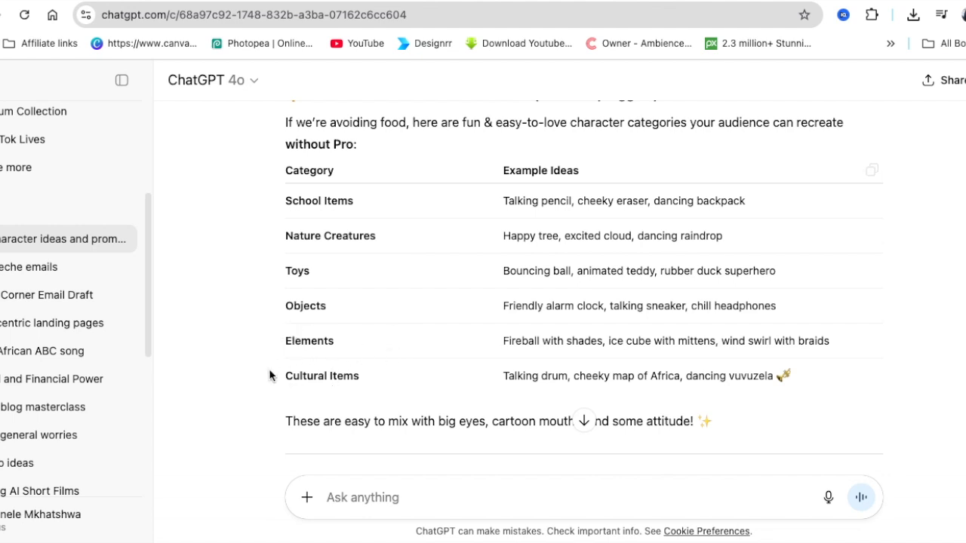
{"action": "mouse_move", "coordinate": [500, 375]}
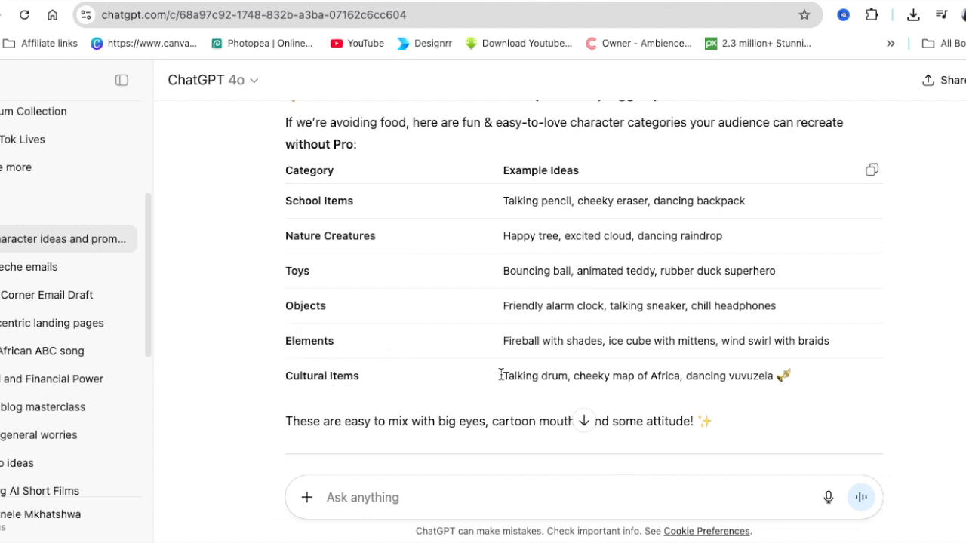
{"action": "mouse_move", "coordinate": [267, 345]}
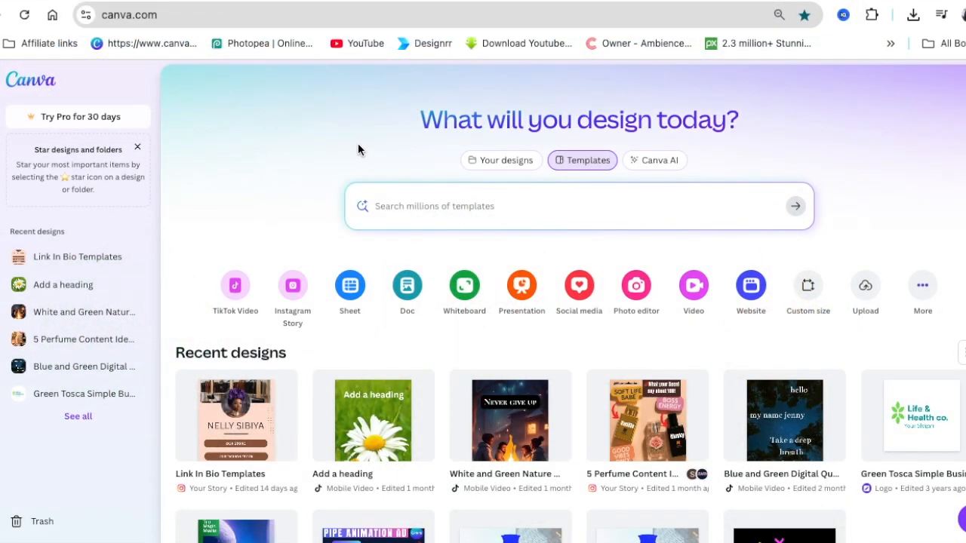
{"action": "mouse_move", "coordinate": [196, 166]}
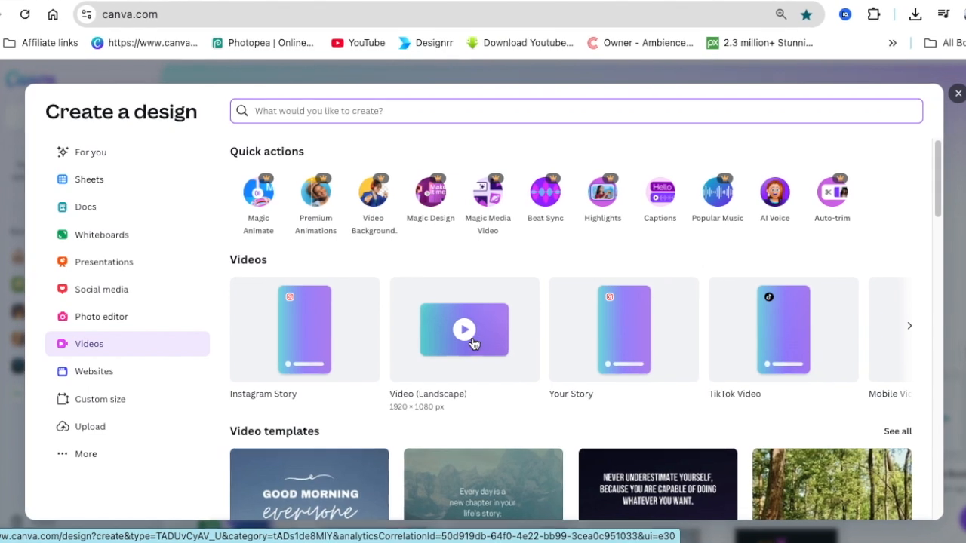
Step: Create a blank Video (Landscape) design from the Canva home page
{"action": "left_click", "coordinate": [464, 329]}
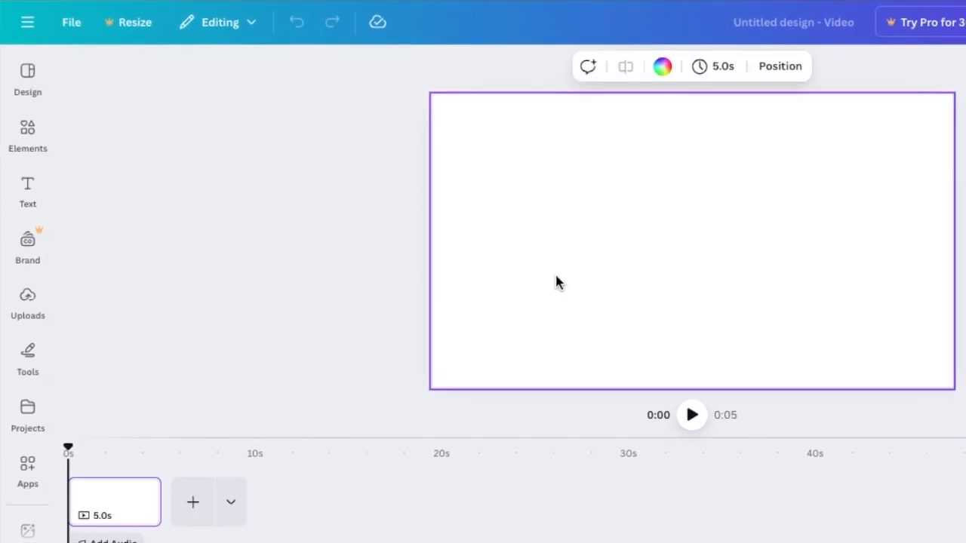
{"action": "mouse_move", "coordinate": [721, 345]}
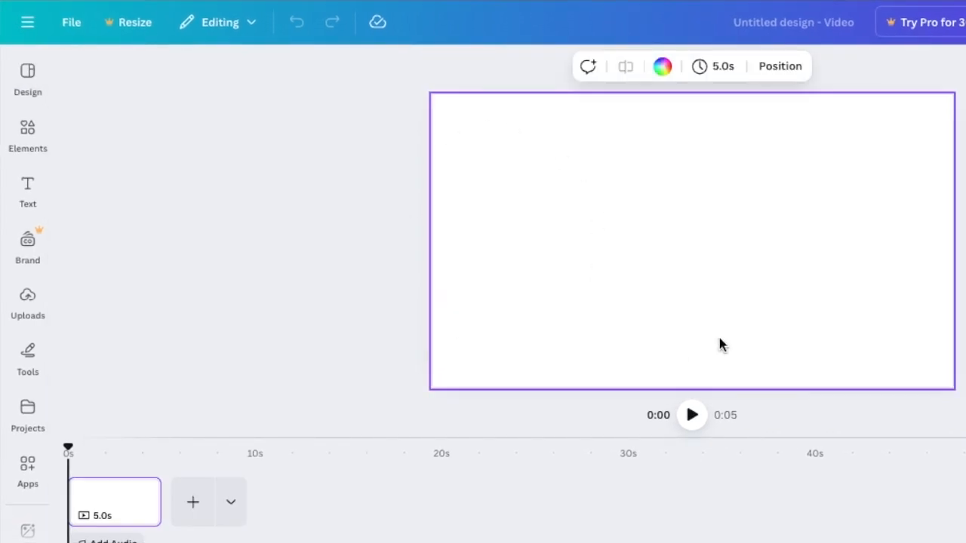
{"action": "mouse_move", "coordinate": [602, 247]}
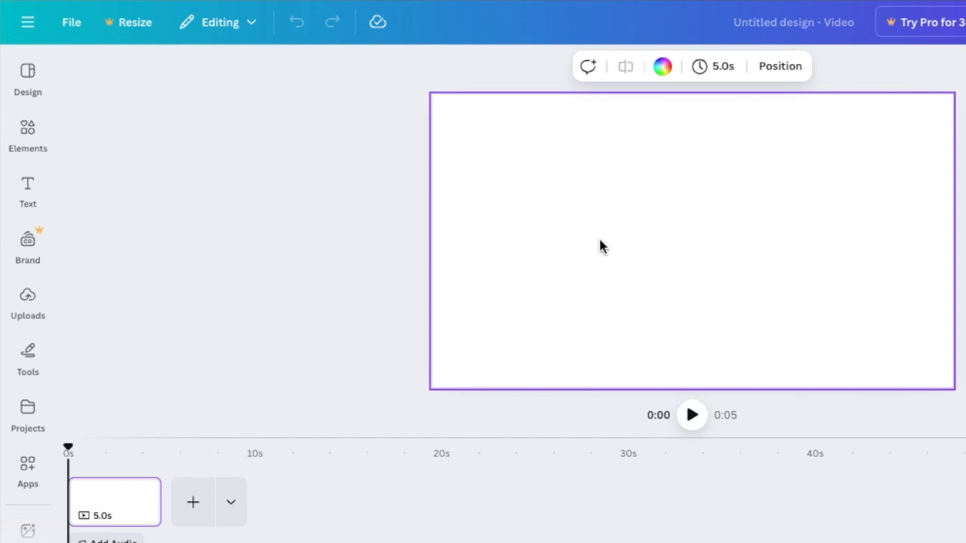
{"action": "mouse_move", "coordinate": [588, 232]}
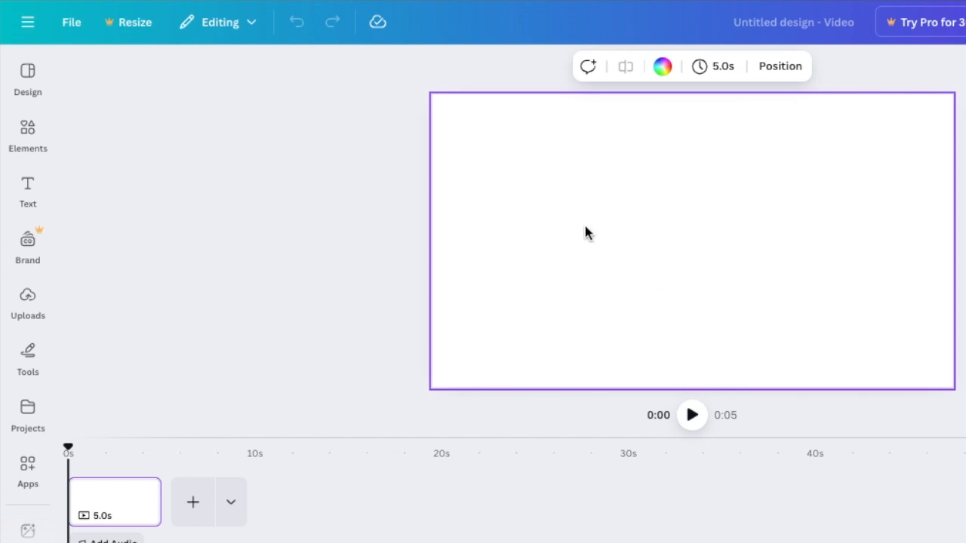
{"action": "mouse_move", "coordinate": [587, 246]}
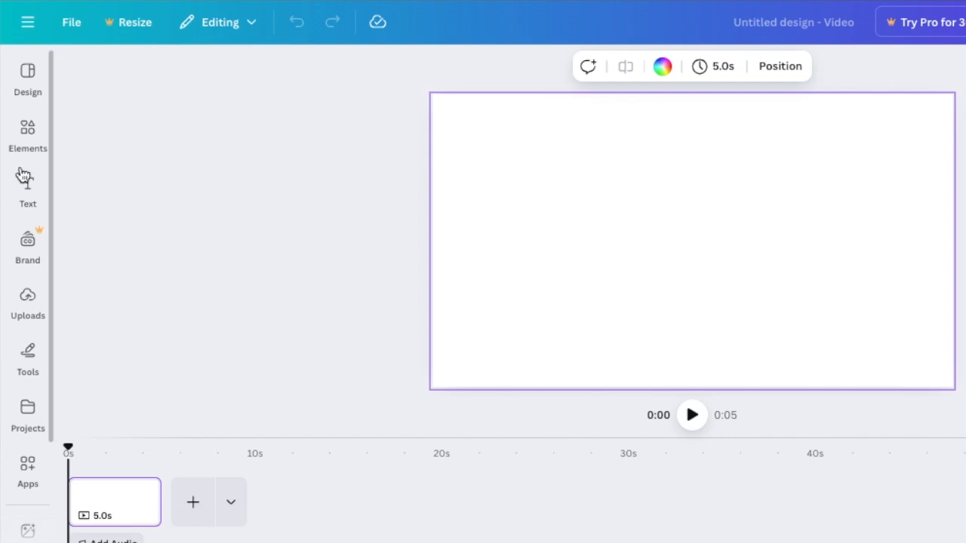
Step: Search Elements for 'cartoon legs' and browse the Graphics results
{"action": "left_click", "coordinate": [27, 134]}
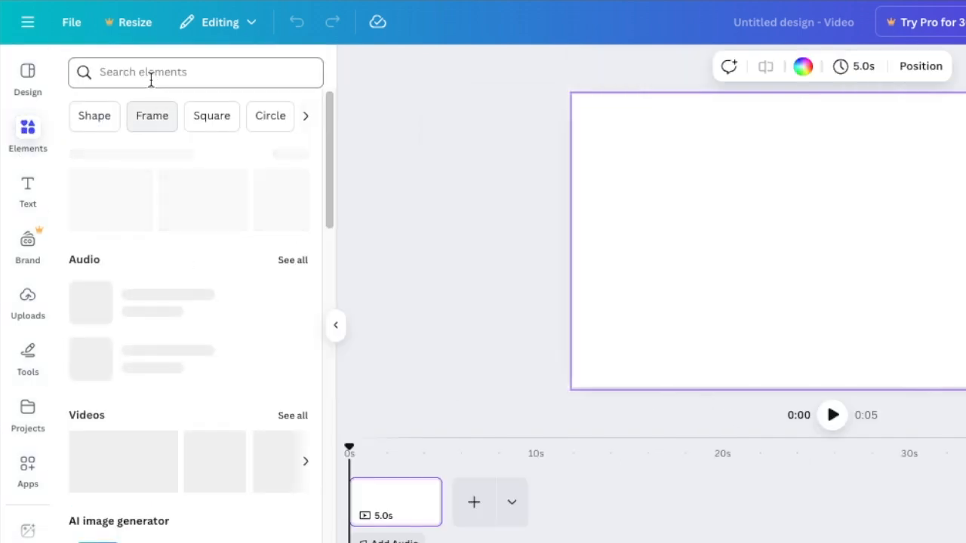
{"action": "left_click", "coordinate": [195, 72]}
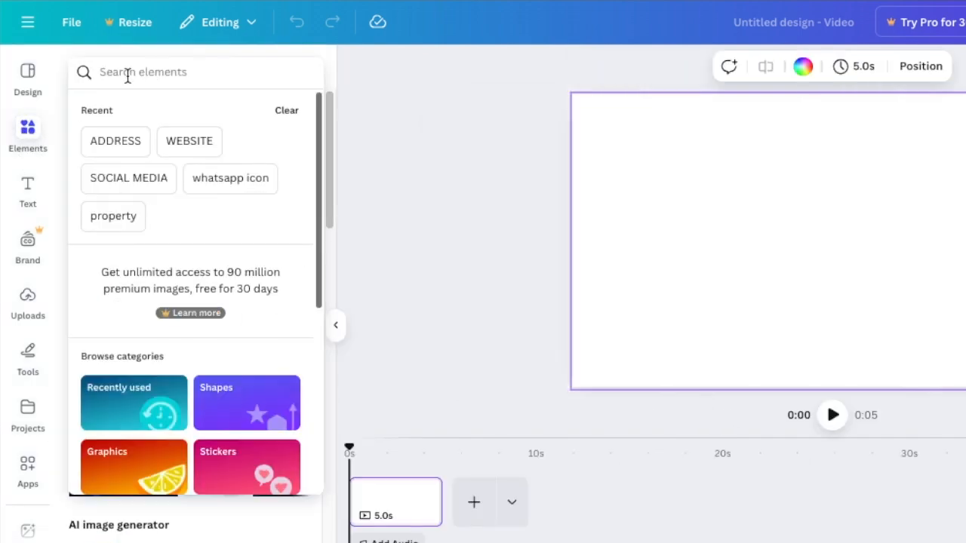
{"action": "type", "text": "cartoon legs"}
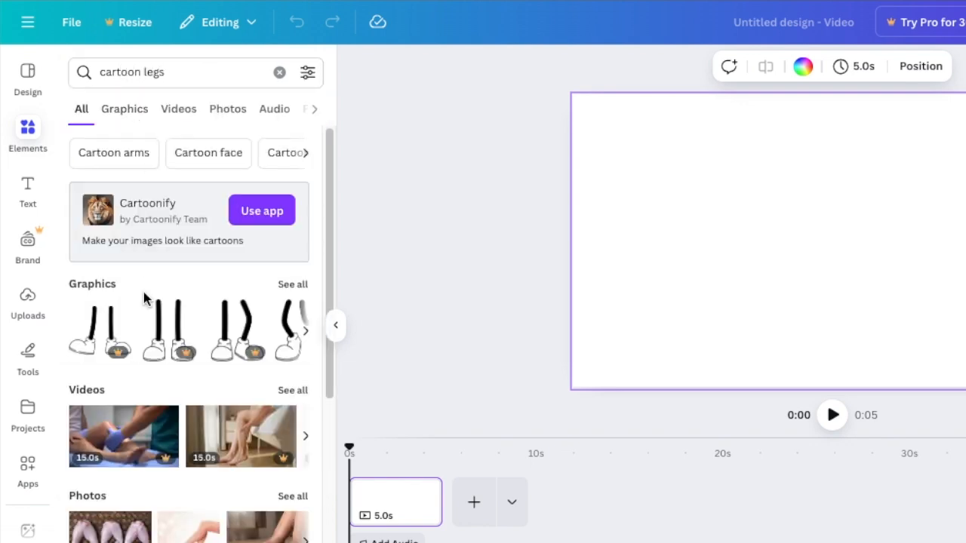
{"action": "left_click", "coordinate": [124, 109]}
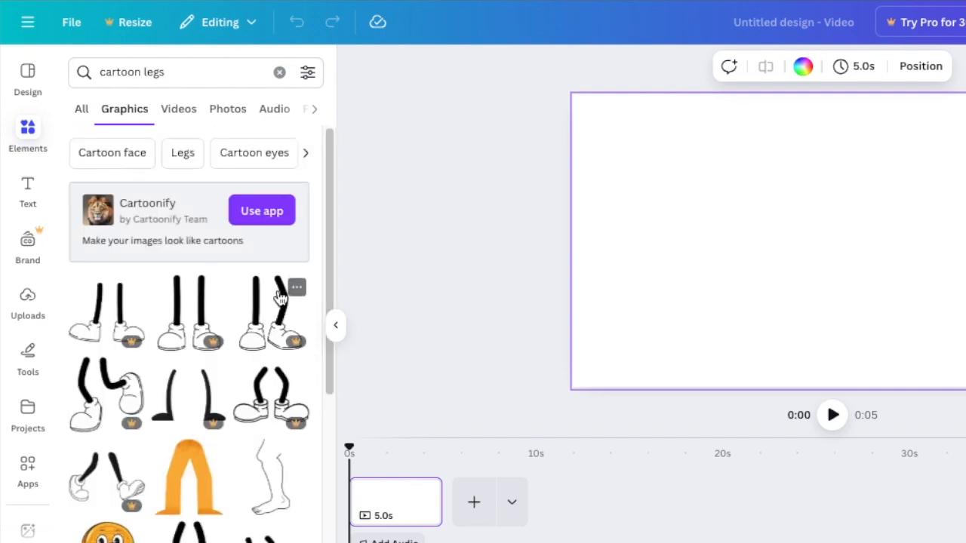
{"action": "scroll", "scroll_direction": "down", "scroll_amount": 3}
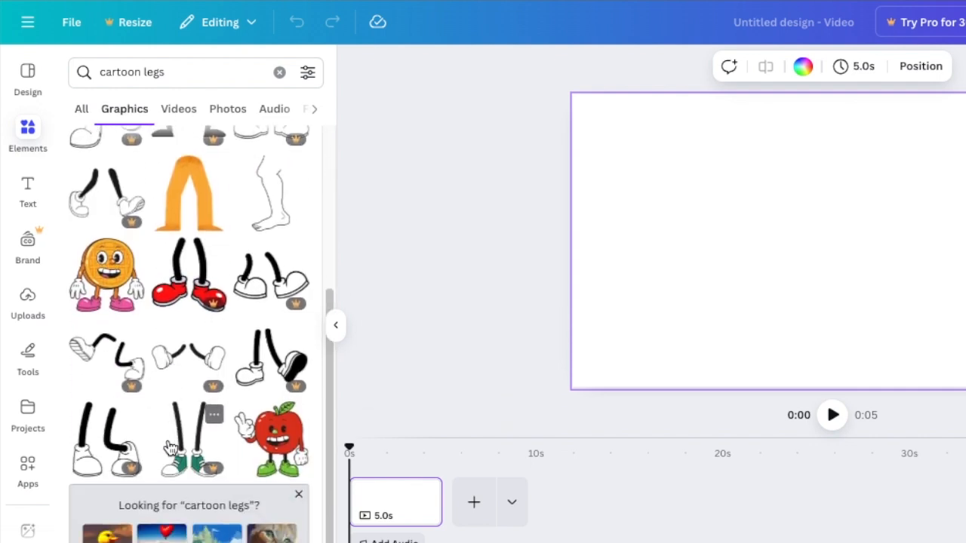
{"action": "scroll", "scroll_direction": "down", "scroll_amount": 3}
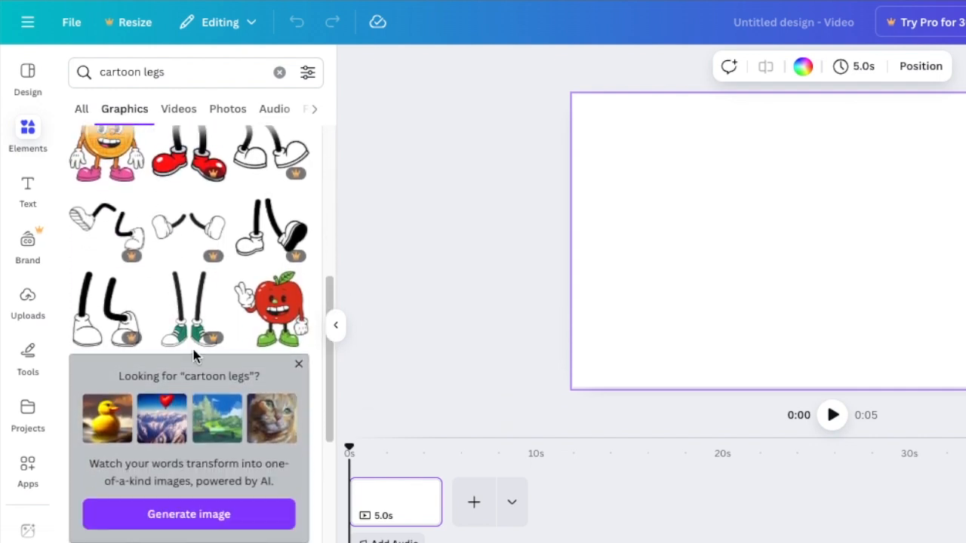
{"action": "scroll", "scroll_direction": "down", "scroll_amount": 3}
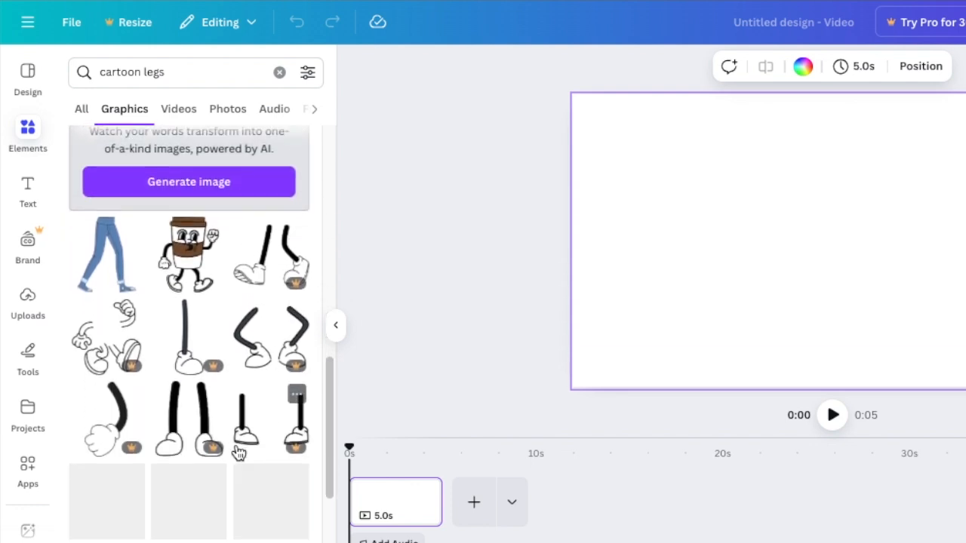
{"action": "scroll", "scroll_direction": "down", "scroll_amount": 3}
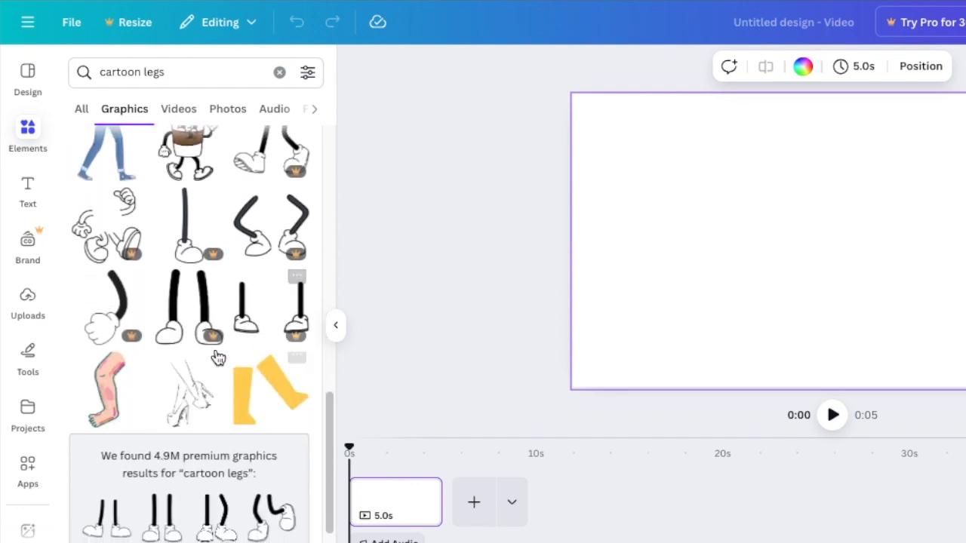
{"action": "mouse_move", "coordinate": [210, 331]}
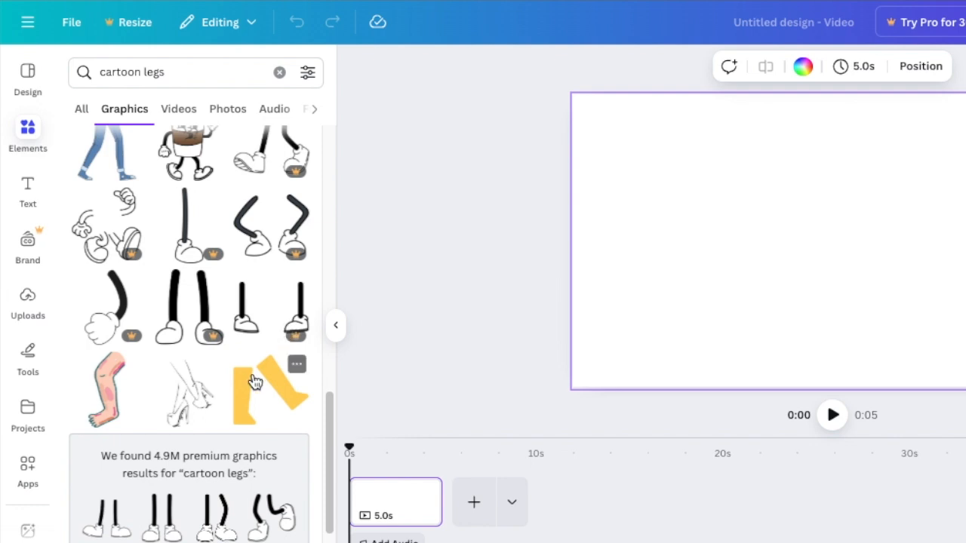
{"action": "scroll", "scroll_direction": "down", "scroll_amount": 3}
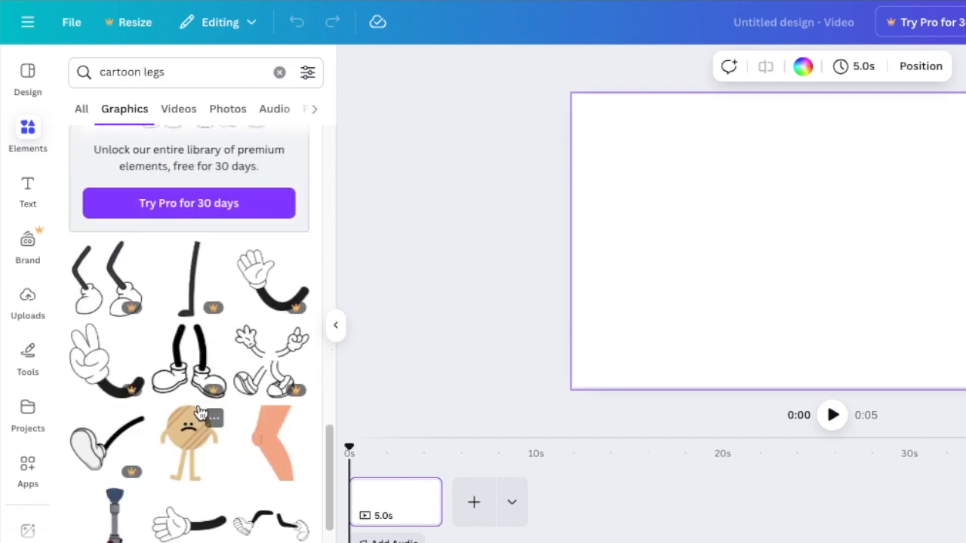
{"action": "scroll", "scroll_direction": "down", "scroll_amount": 3}
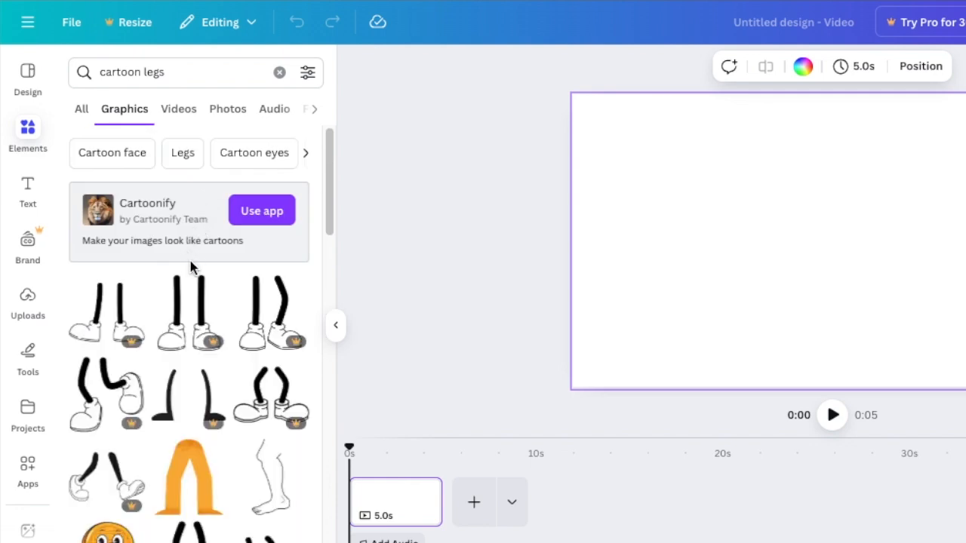
{"action": "mouse_move", "coordinate": [28, 354]}
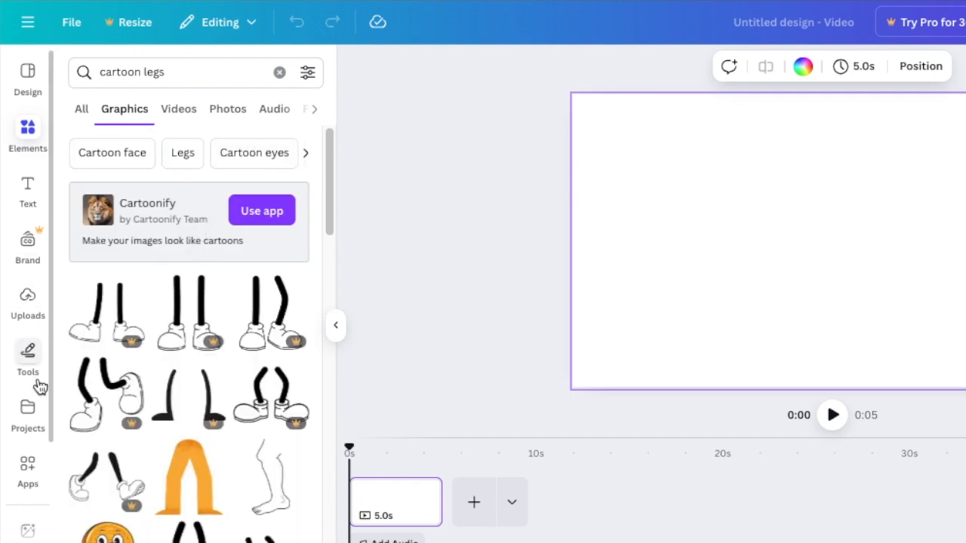
Step: Open Magic Media with its Graphics generator selected
{"action": "scroll", "scroll_direction": "down", "scroll_amount": 3}
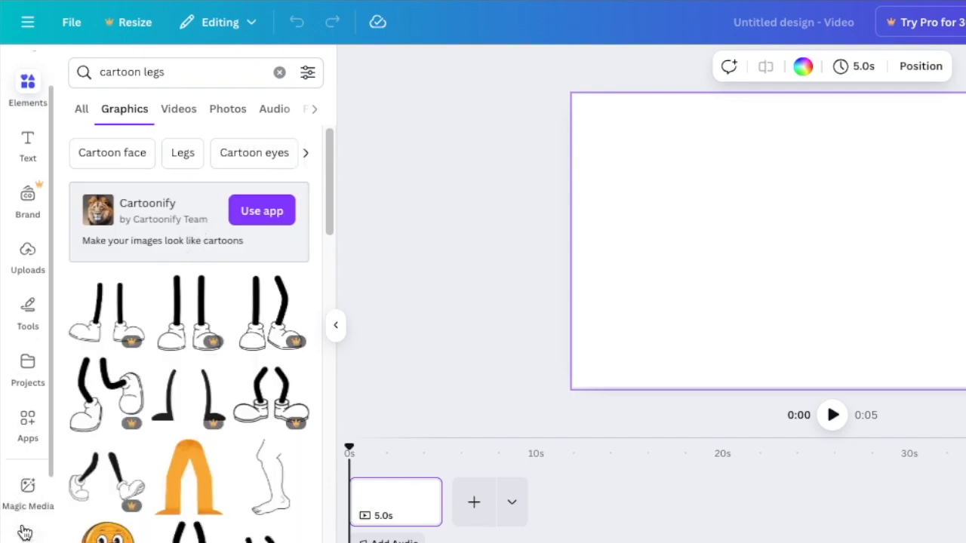
{"action": "left_click", "coordinate": [28, 490]}
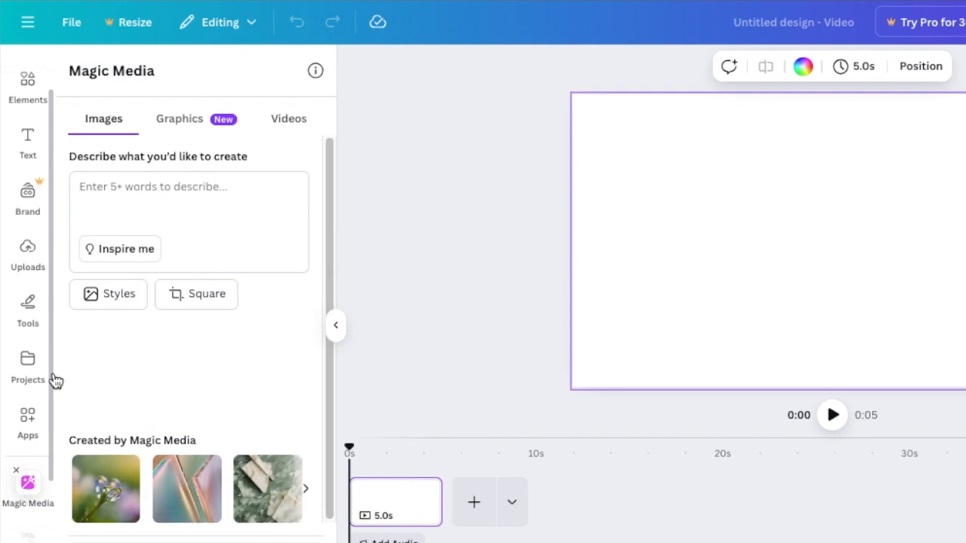
{"action": "left_click", "coordinate": [179, 118]}
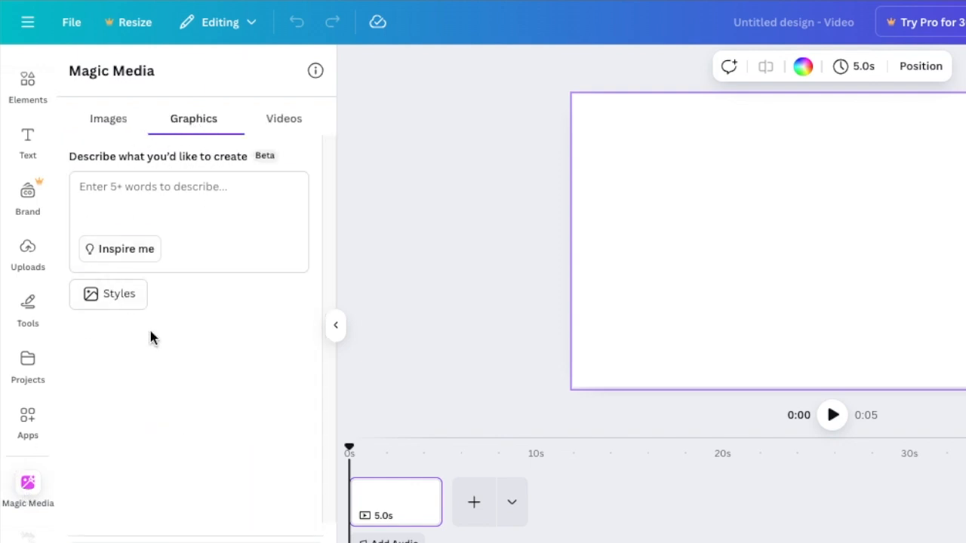
{"action": "mouse_move", "coordinate": [195, 160]}
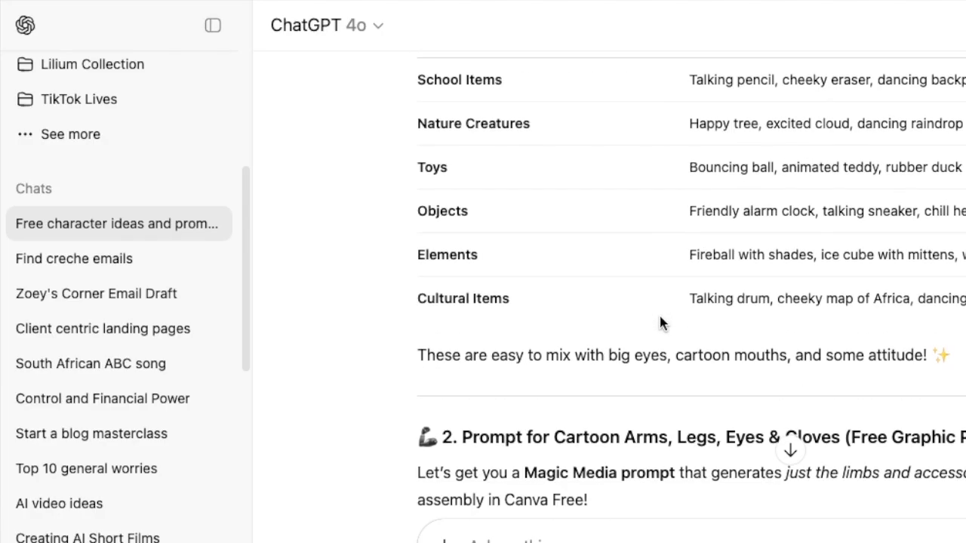
Step: Copy ChatGPT's prompt for cartoon arms, legs, gloves and shoes
{"action": "scroll", "scroll_direction": "down", "scroll_amount": 3}
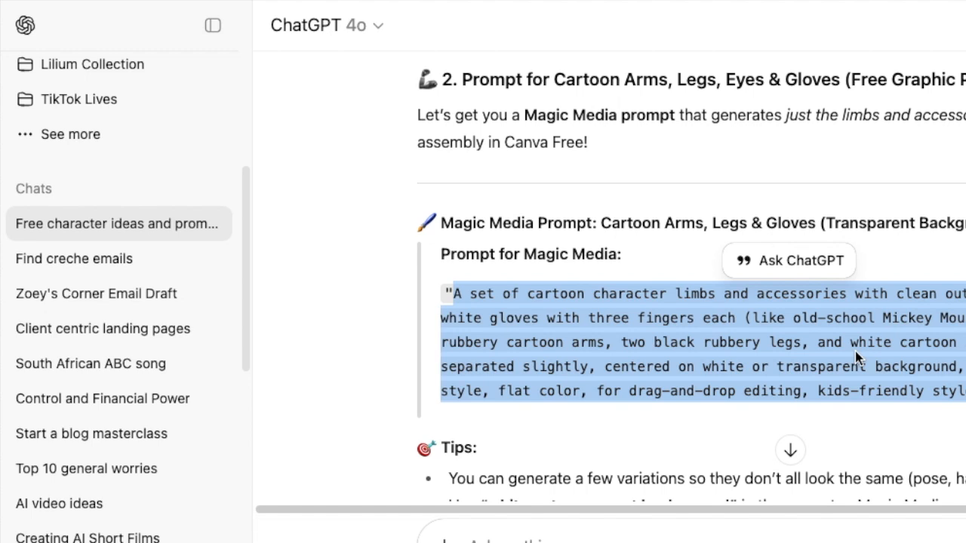
{"action": "right_click", "coordinate": [857, 359]}
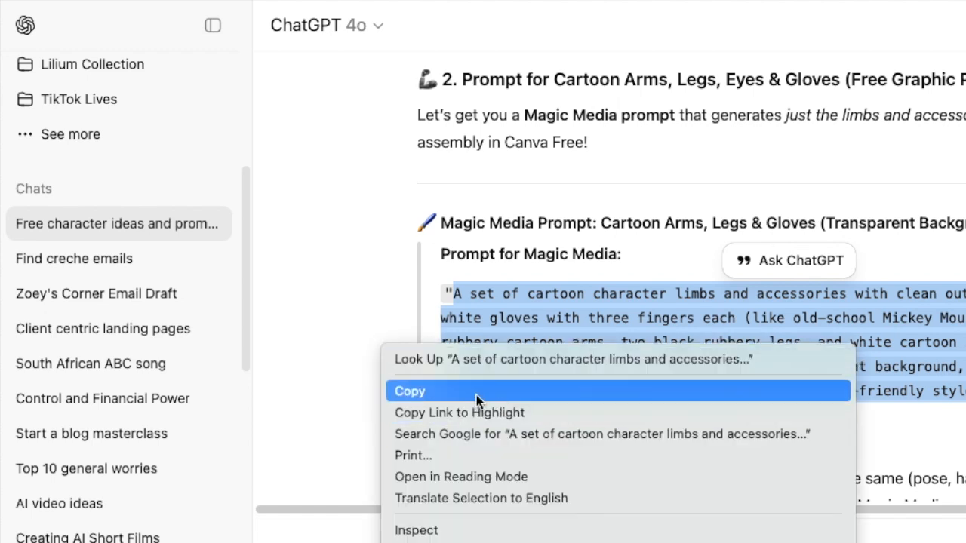
{"action": "left_click", "coordinate": [409, 390]}
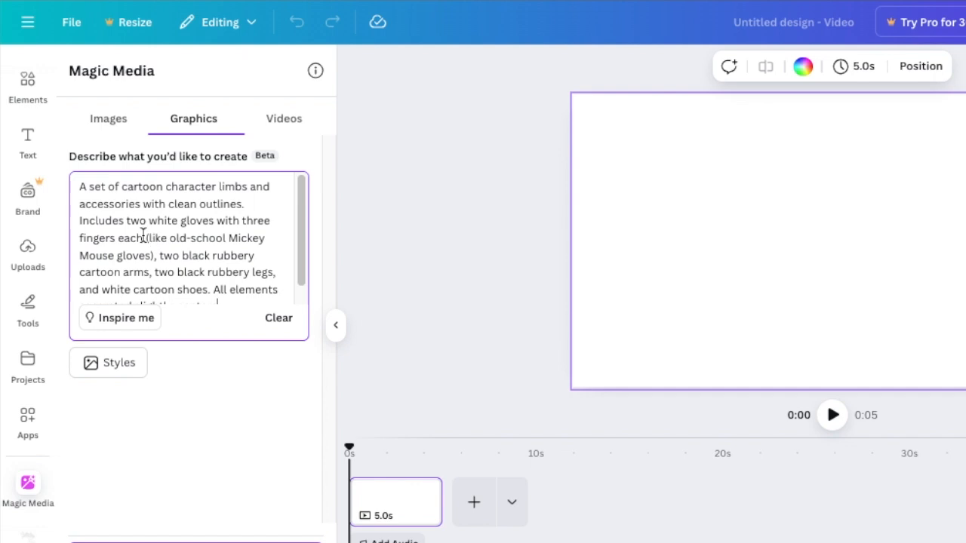
Step: Edit the pasted limbs prompt by deleting unwanted wording
{"action": "double_click", "coordinate": [243, 238]}
{"action": "type", "text": "llustrated"}
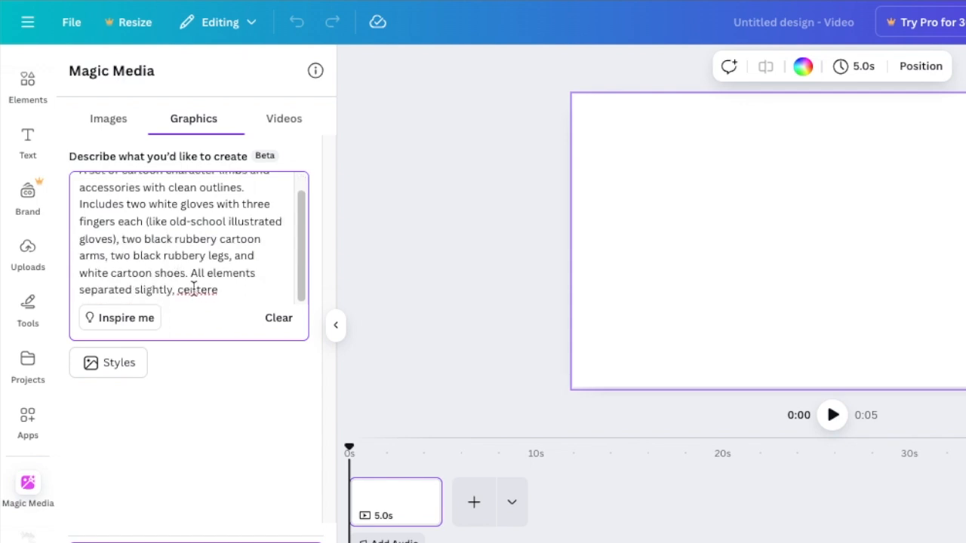
{"action": "key", "text": "Backspace"}
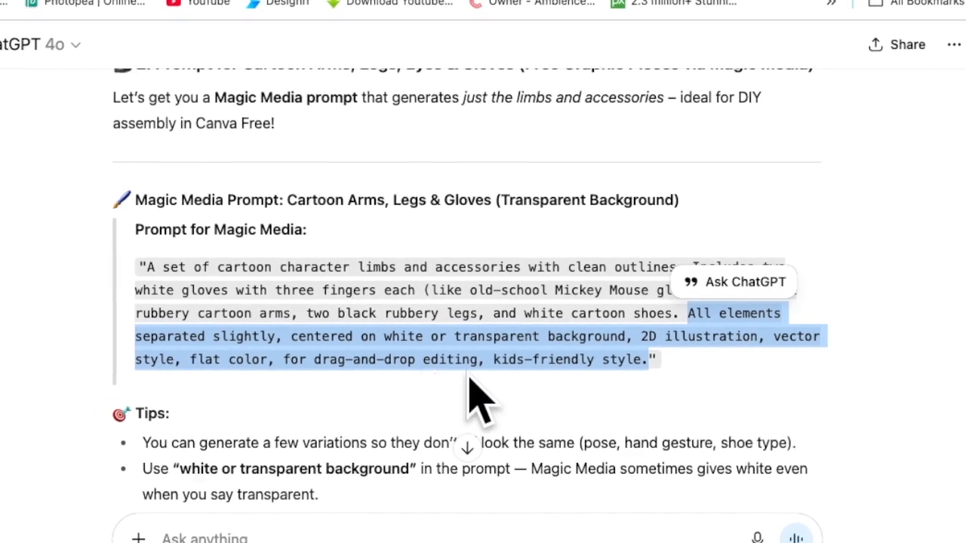
{"action": "scroll", "scroll_direction": "down", "scroll_amount": 3}
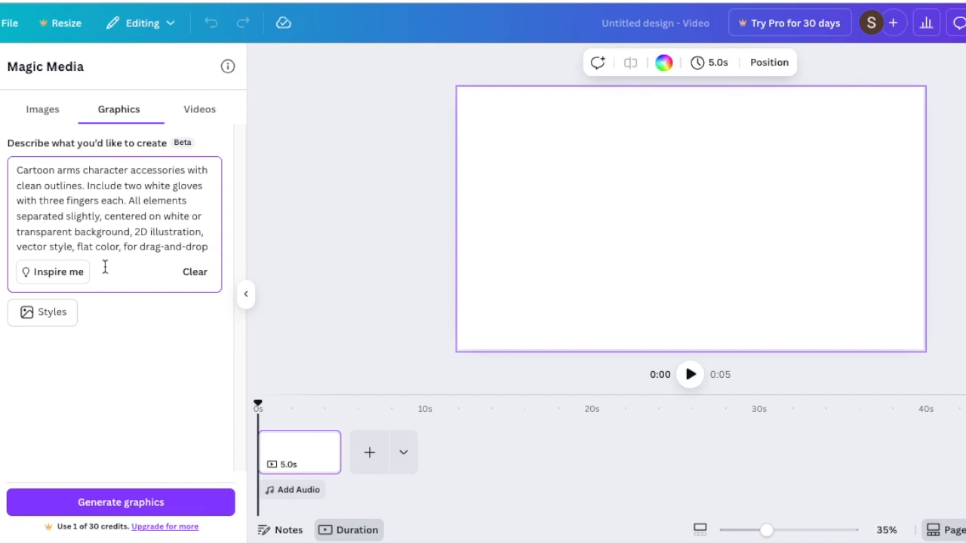
Step: Generate Monoline-style arm graphics and add the white-gloved arms to the page
{"action": "left_click", "coordinate": [42, 312]}
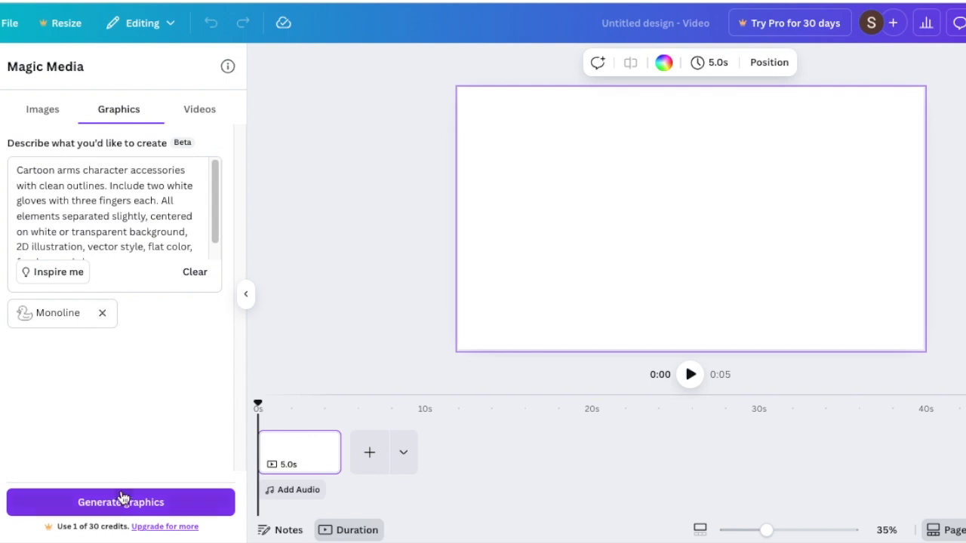
{"action": "left_click", "coordinate": [121, 501]}
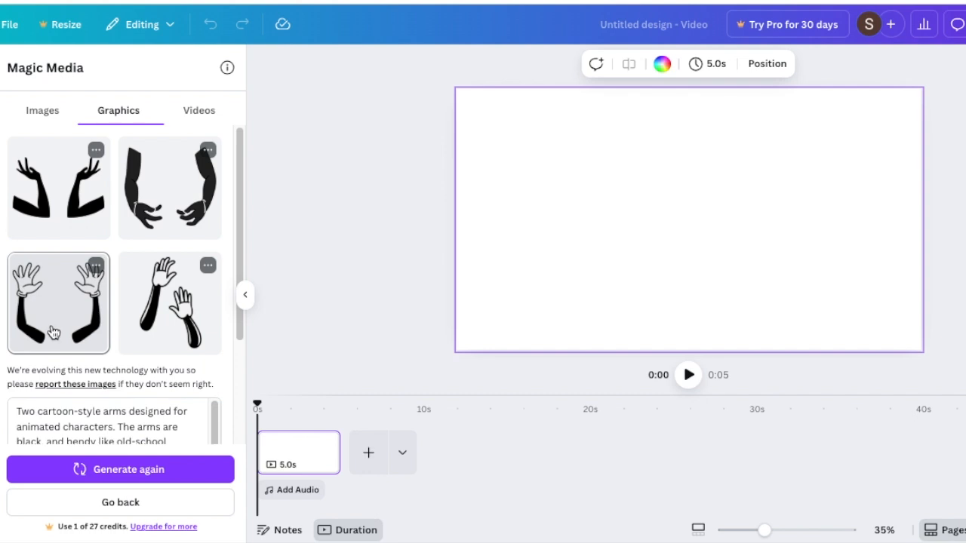
{"action": "left_click", "coordinate": [58, 302]}
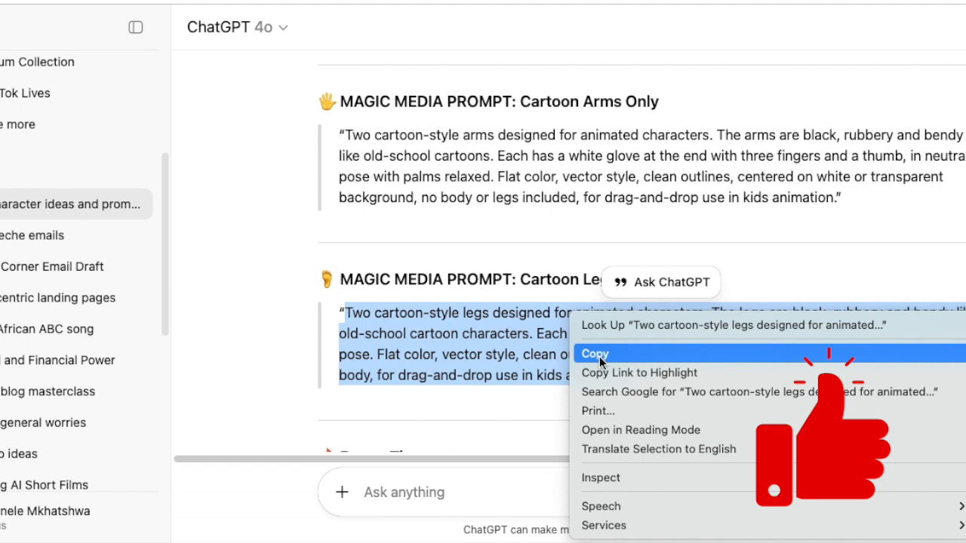
Step: Copy the cartoon legs prompt from ChatGPT
{"action": "left_click", "coordinate": [595, 354]}
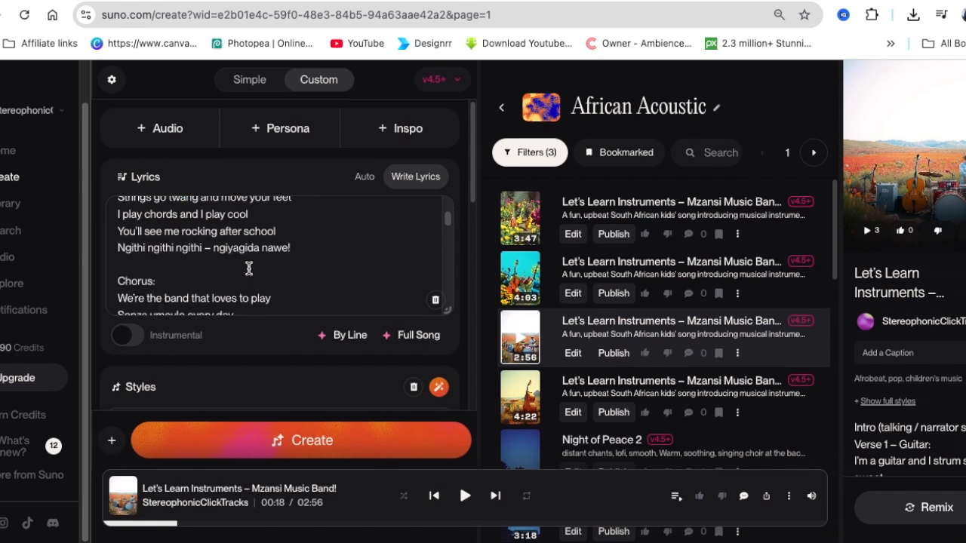
{"action": "scroll", "scroll_direction": "down", "scroll_amount": 3}
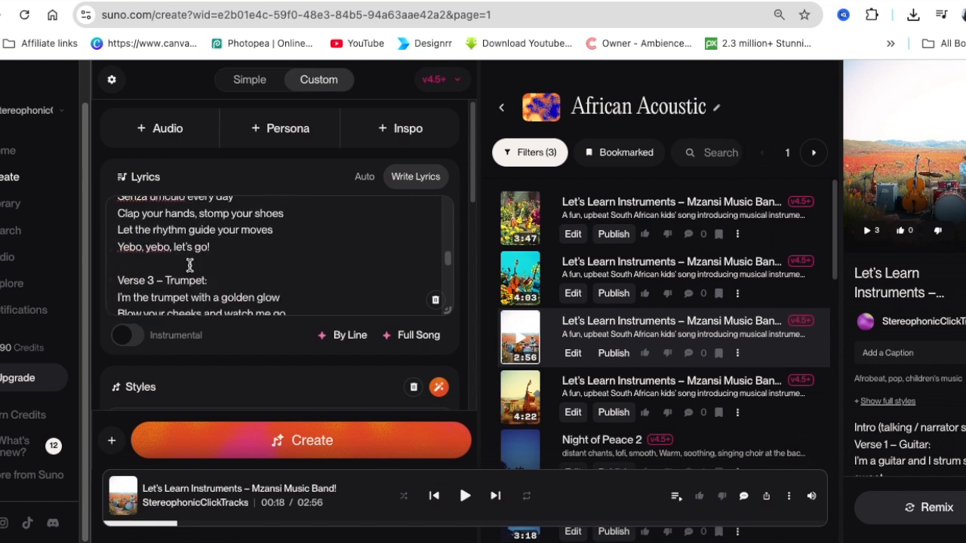
{"action": "scroll", "scroll_direction": "down", "scroll_amount": 3}
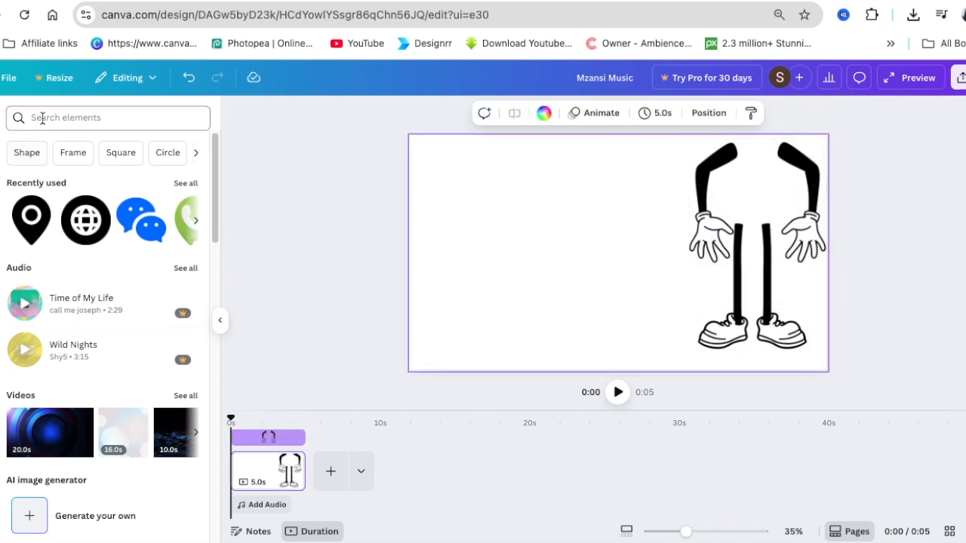
Step: Search Elements for 'piano' and add the black-and-white piano keys graphic
{"action": "left_click", "coordinate": [108, 117]}
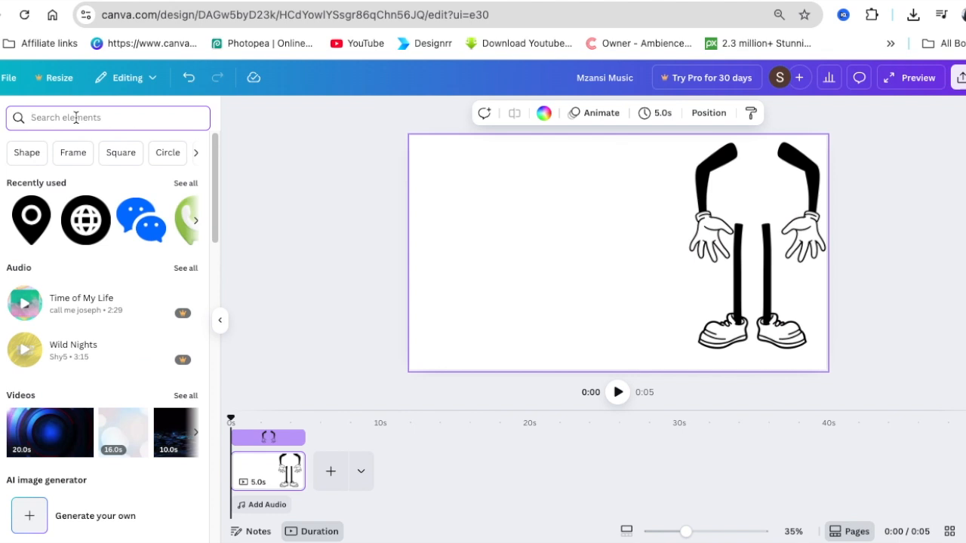
{"action": "type", "text": "p"}
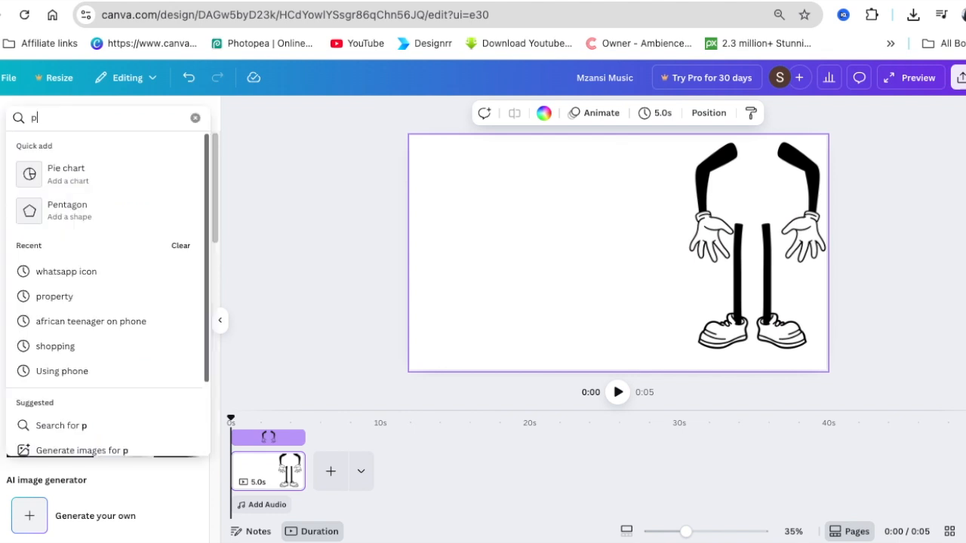
{"action": "type", "text": "iano"}
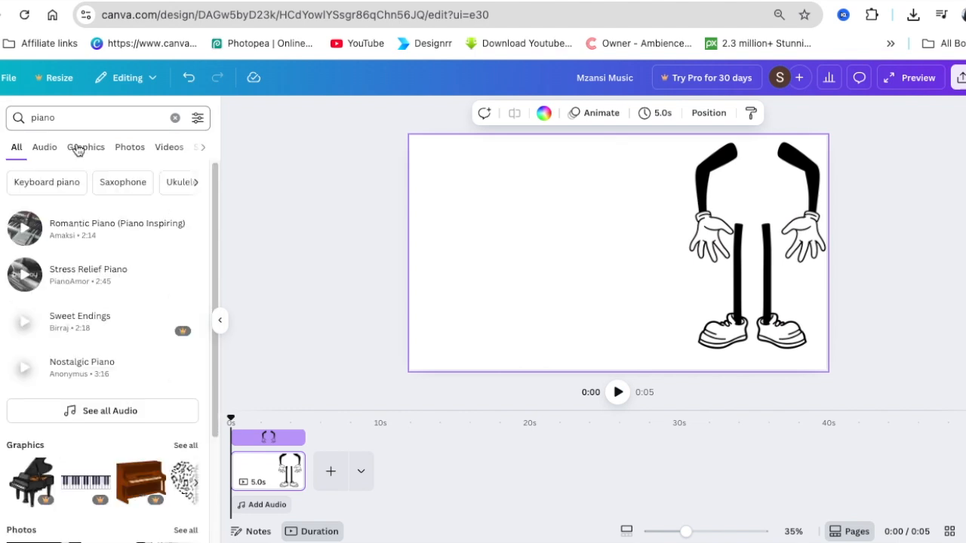
{"action": "left_click", "coordinate": [85, 147]}
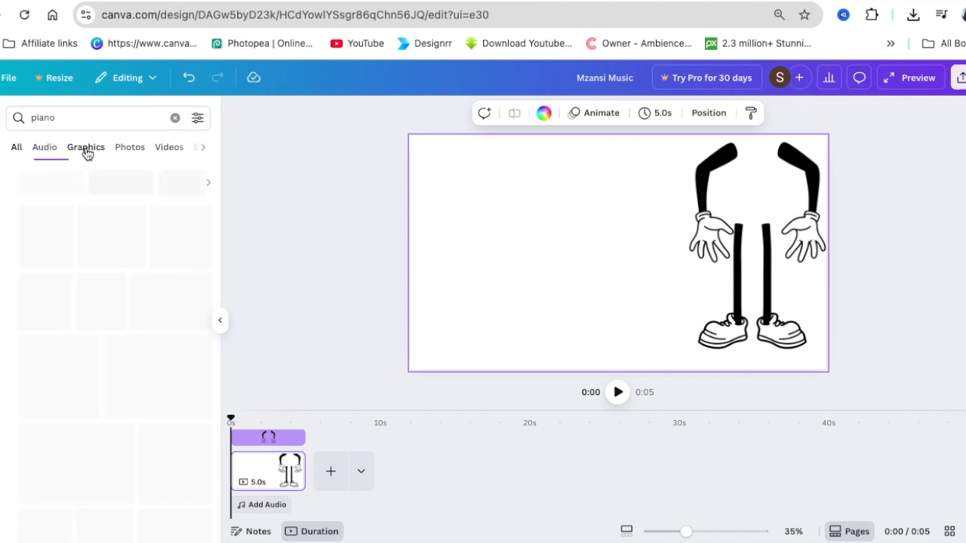
{"action": "left_click", "coordinate": [198, 118]}
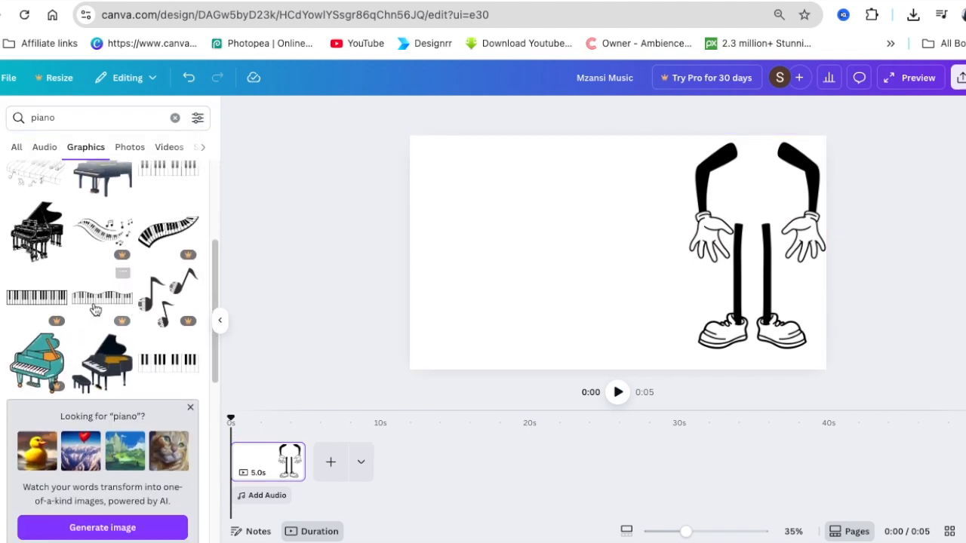
{"action": "scroll", "scroll_direction": "down", "scroll_amount": 3}
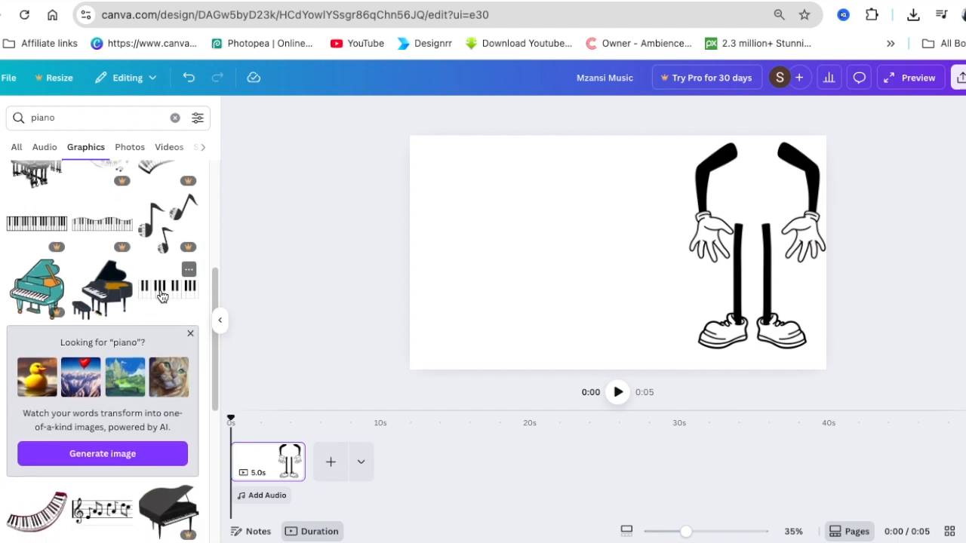
{"action": "left_click", "coordinate": [168, 286]}
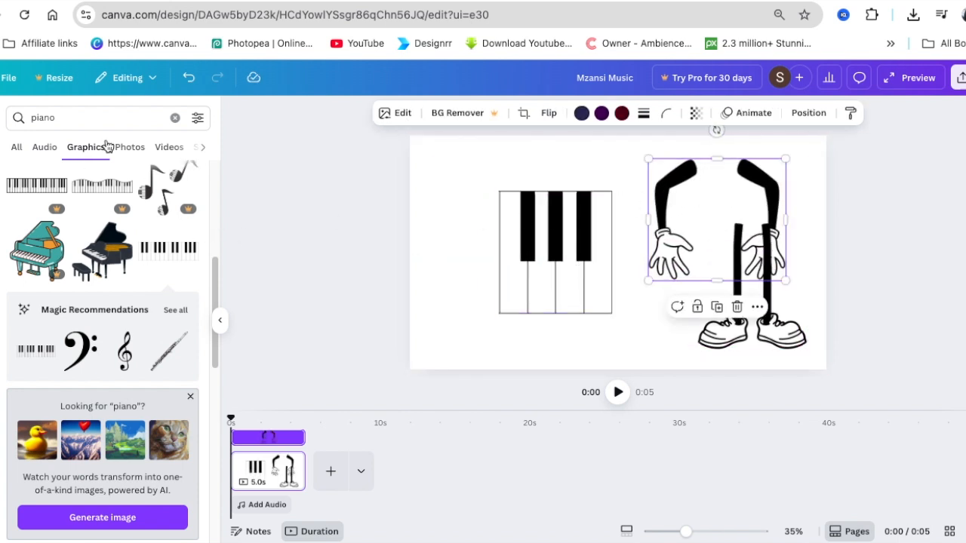
Step: Add a cartoon face from a 'cartoon' search and recolour its grey parts black
{"action": "left_click", "coordinate": [175, 118]}
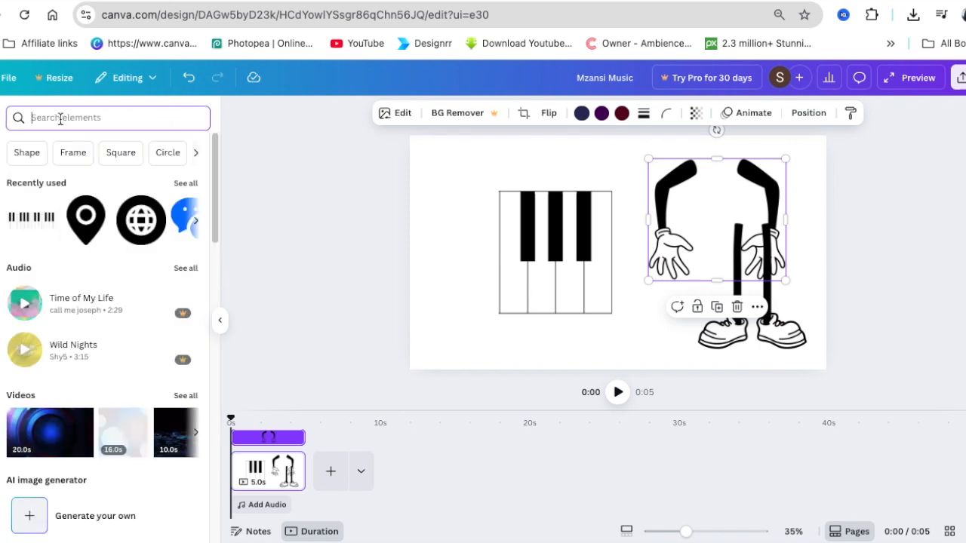
{"action": "type", "text": "cartoon face"}
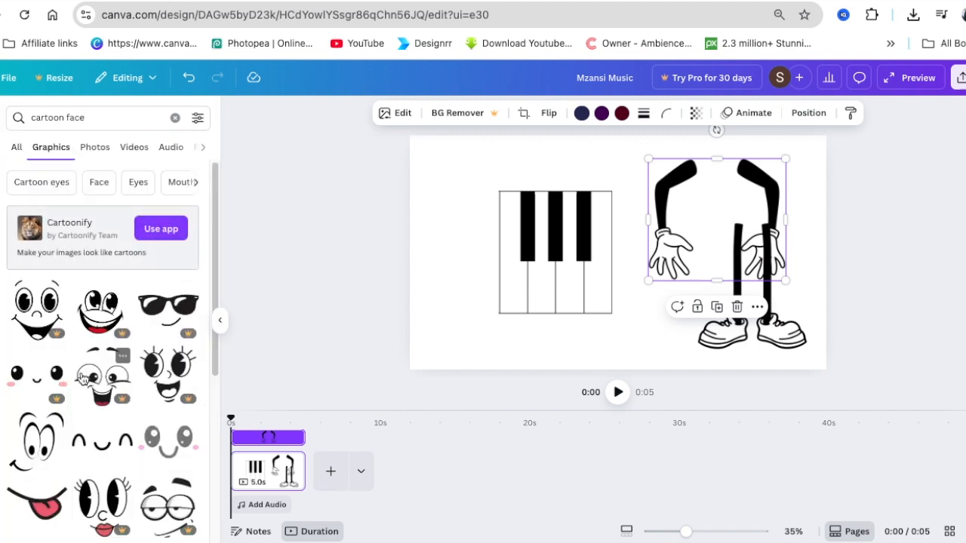
{"action": "scroll", "scroll_direction": "down", "scroll_amount": 3}
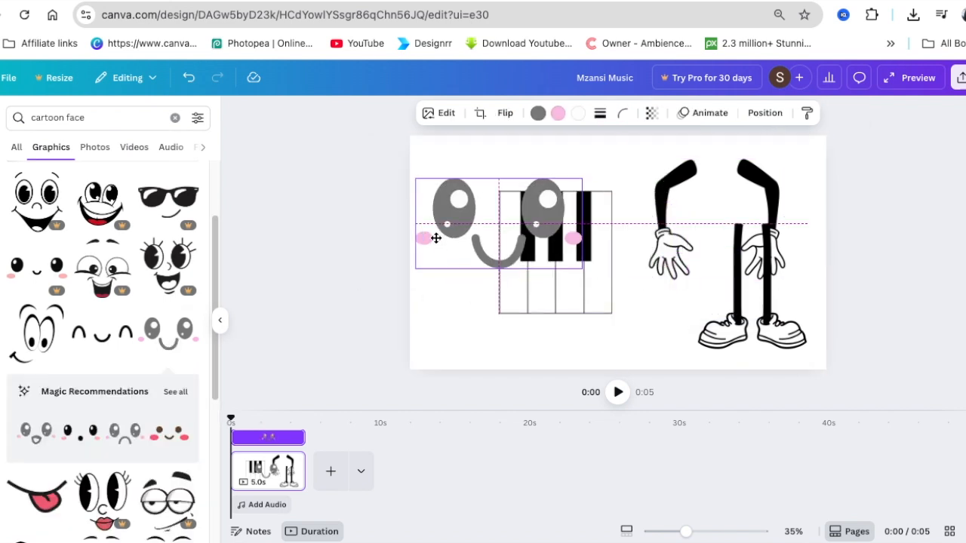
{"action": "left_click", "coordinate": [537, 112]}
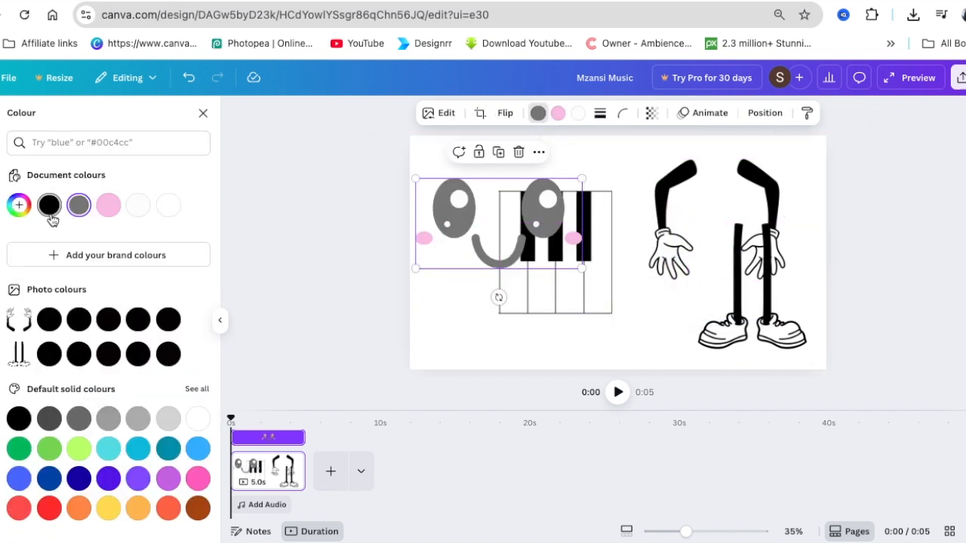
{"action": "left_click", "coordinate": [48, 204]}
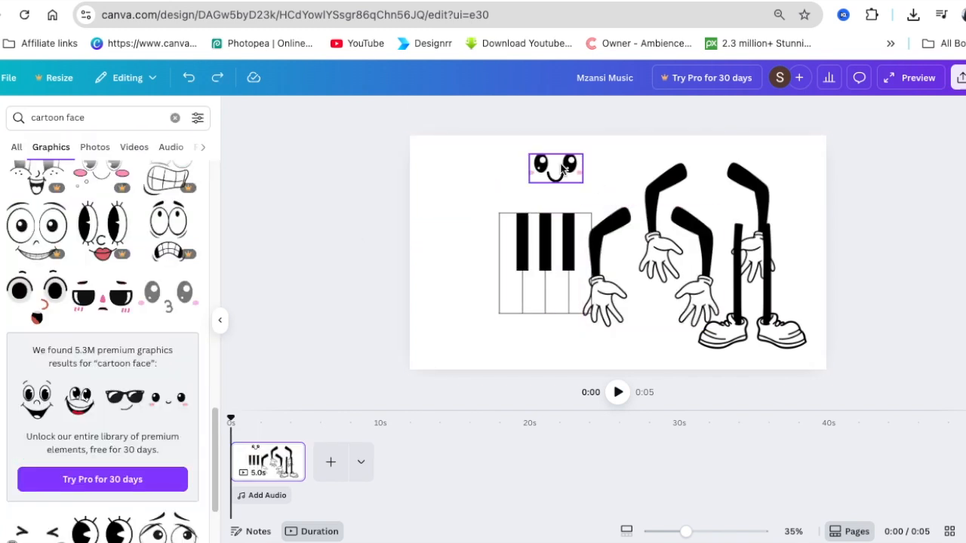
Step: Move the second arms pair onto the piano, crop to one arm, and place arms on both sides
{"action": "left_click", "coordinate": [555, 167]}
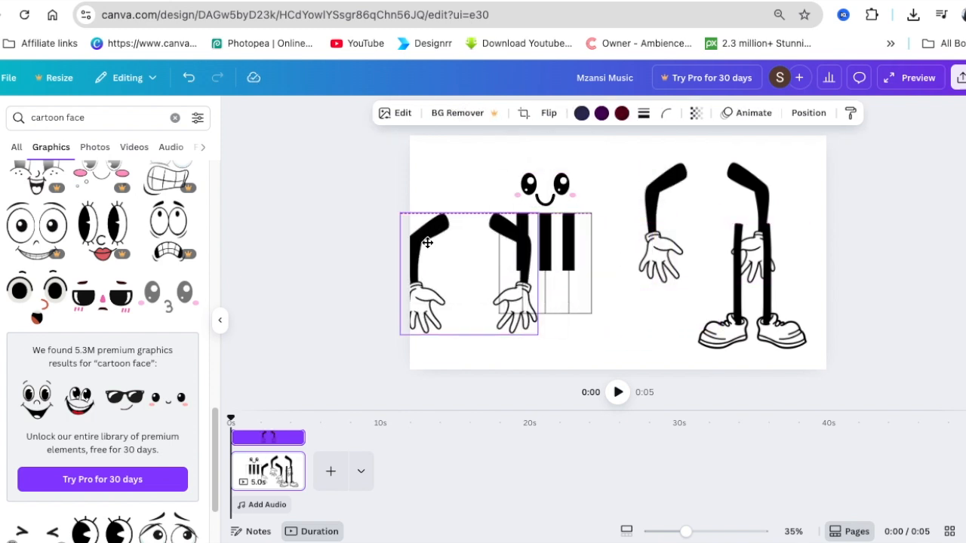
{"action": "left_click_drag", "start_coordinate": [426, 241], "coordinate": [498, 282]}
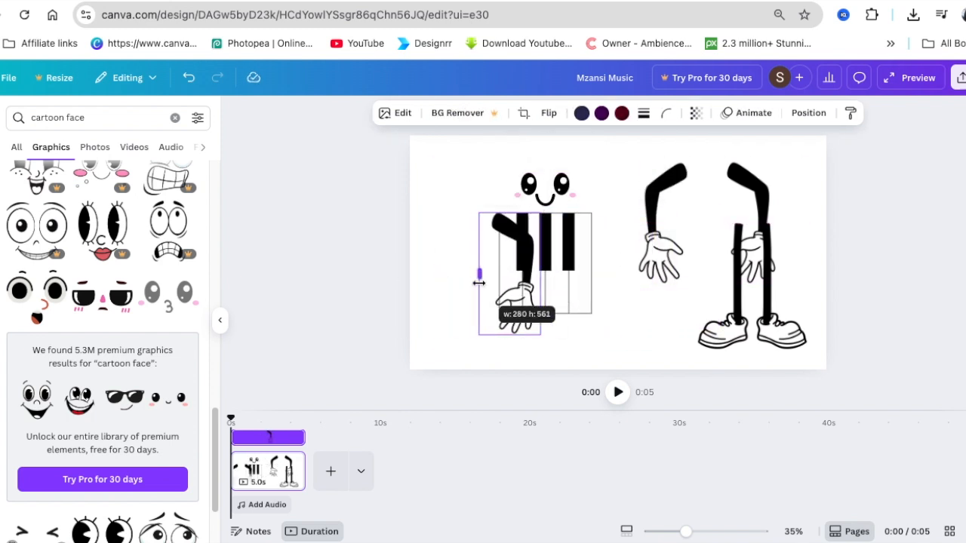
{"action": "left_click", "coordinate": [708, 221]}
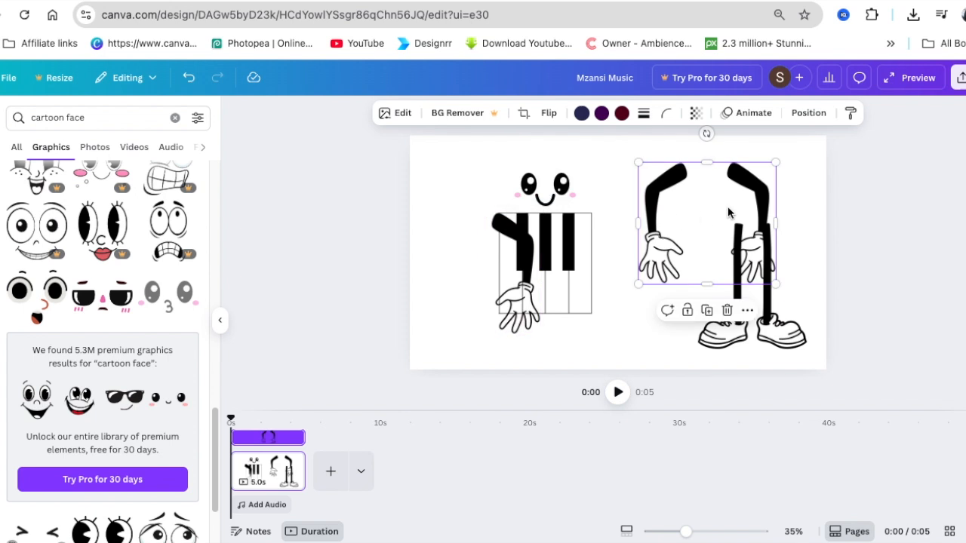
{"action": "left_click_drag", "start_coordinate": [776, 223], "coordinate": [700, 226]}
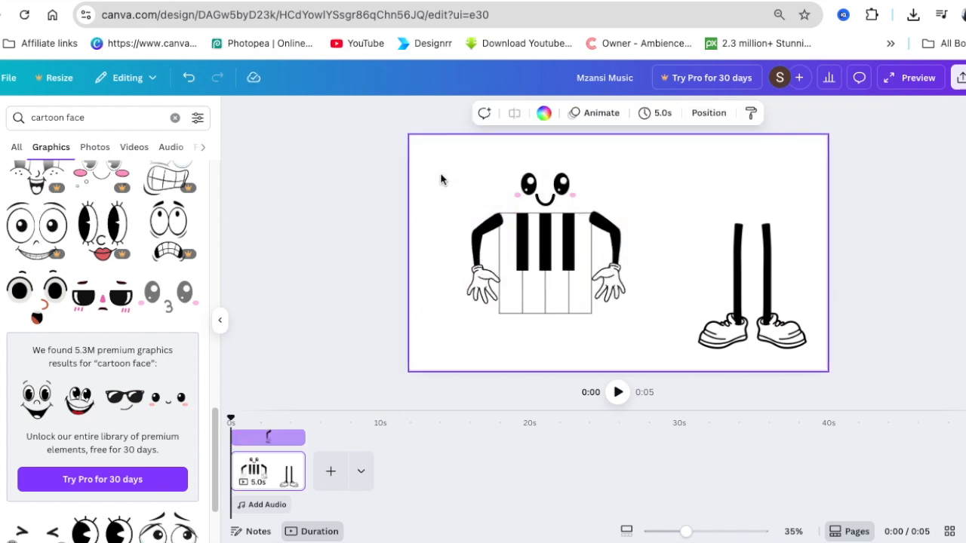
Step: Position a shoe-wearing leg beneath the piano body, lined up with the snapping guides
{"action": "left_click", "coordinate": [740, 268]}
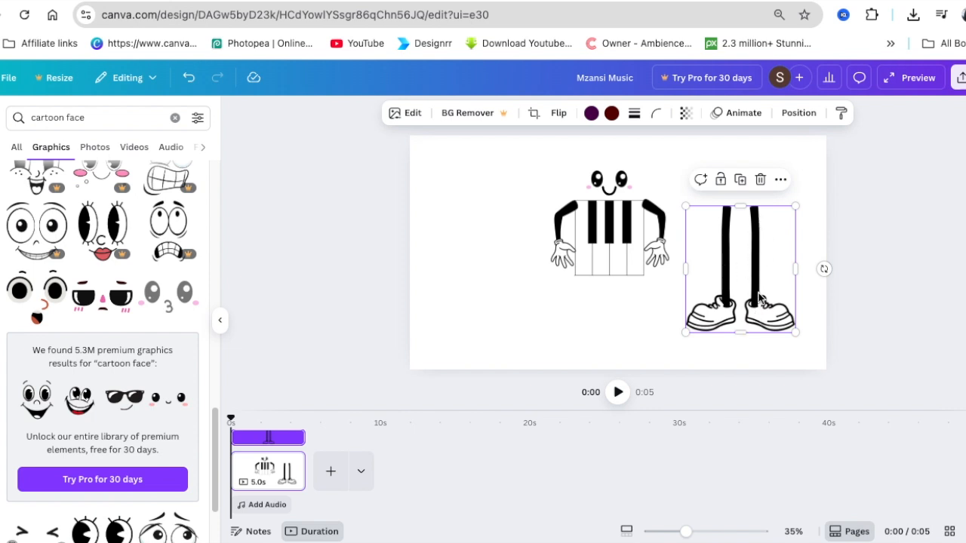
{"action": "mouse_move", "coordinate": [756, 301]}
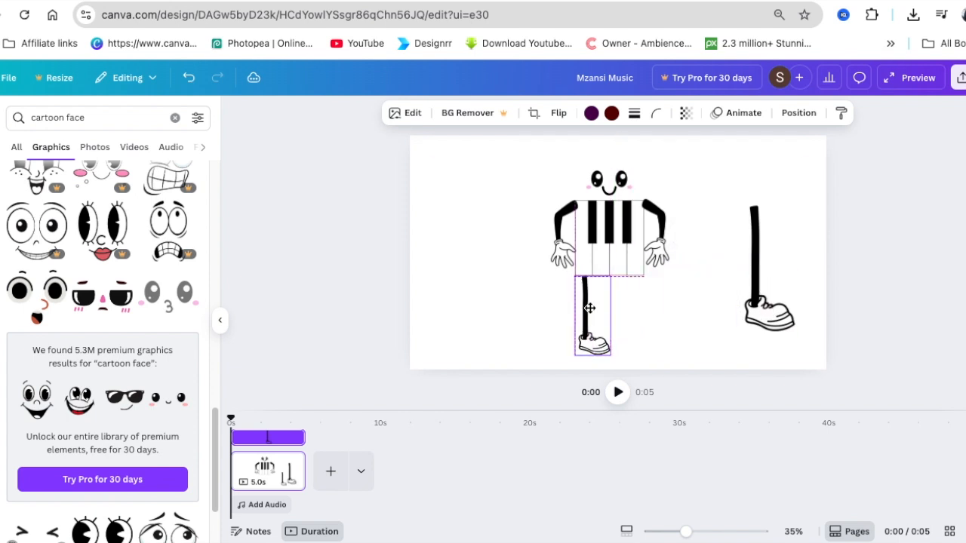
{"action": "left_click", "coordinate": [592, 317]}
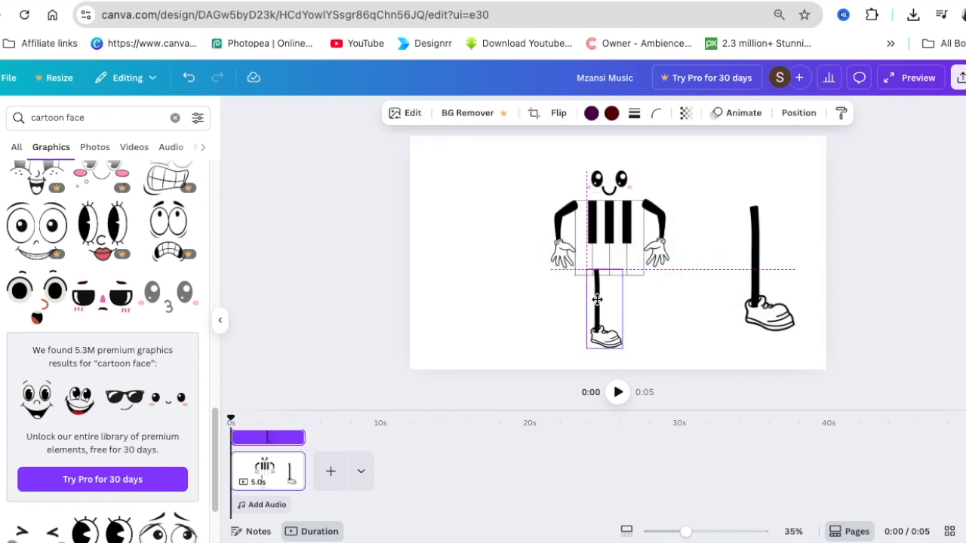
{"action": "left_click", "coordinate": [604, 309]}
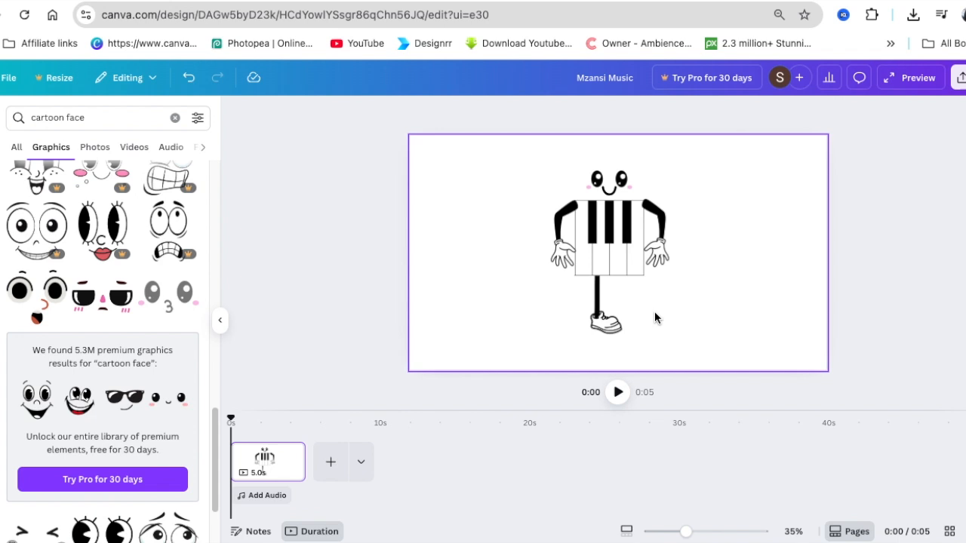
Step: Build the drum, guitar and trumpet characters, reordering the trumpet arm's layer
{"action": "left_click", "coordinate": [603, 320]}
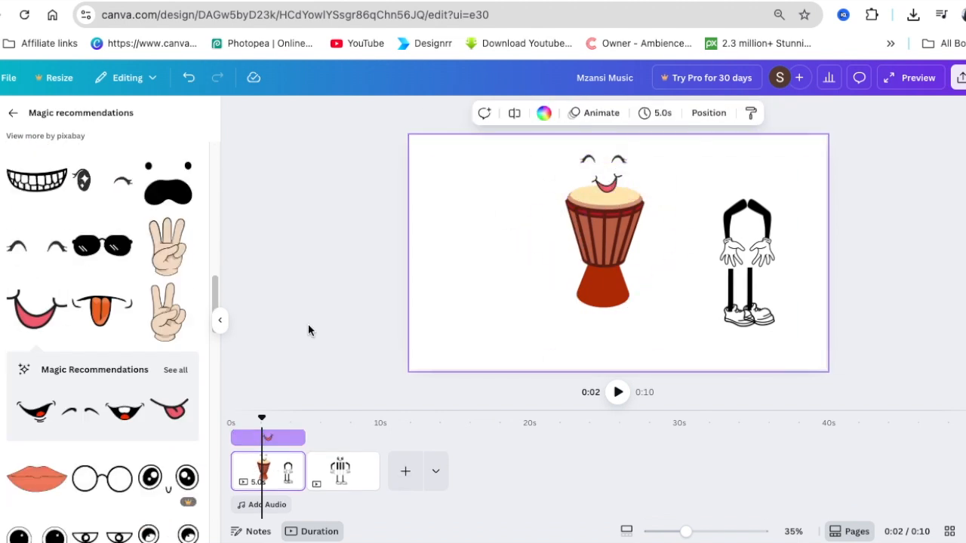
{"action": "left_click", "coordinate": [602, 234]}
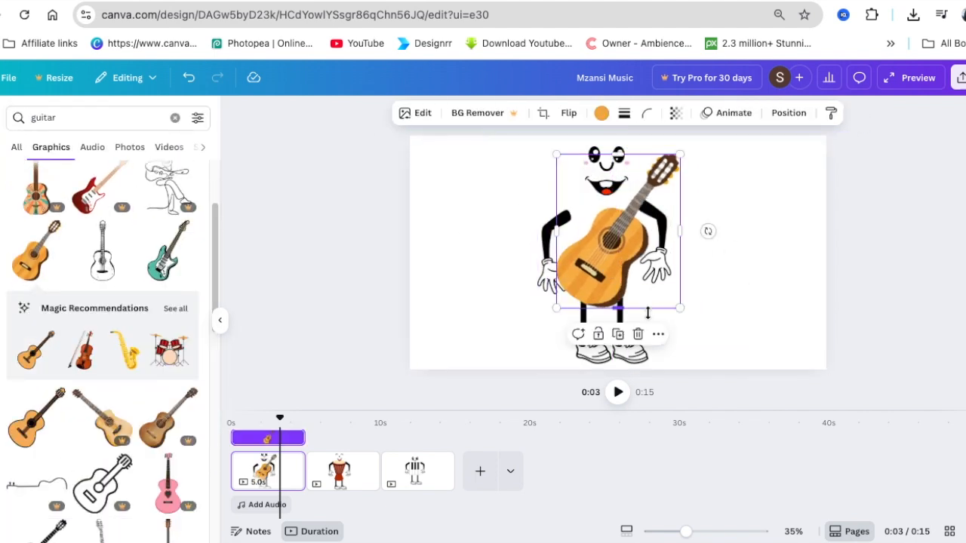
{"action": "left_click", "coordinate": [788, 113]}
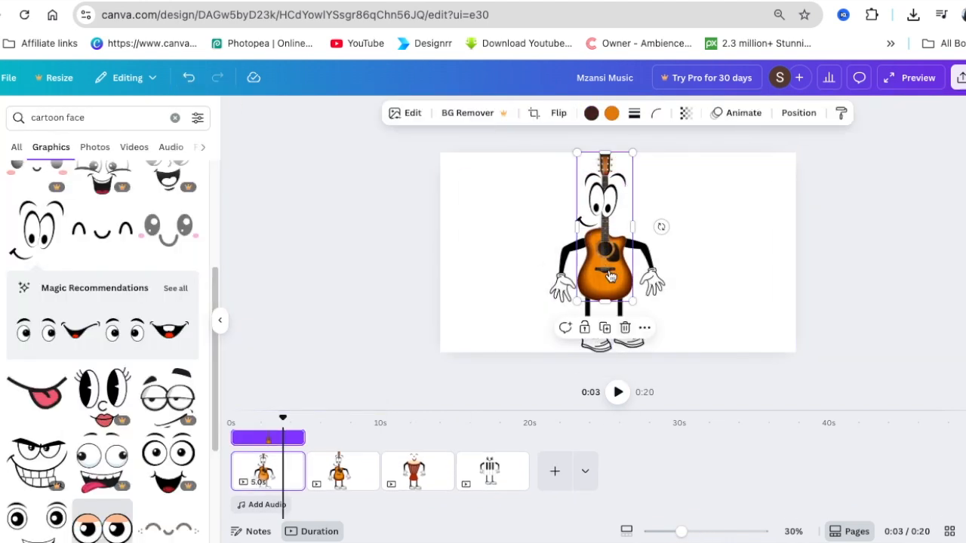
{"action": "left_click", "coordinate": [797, 112]}
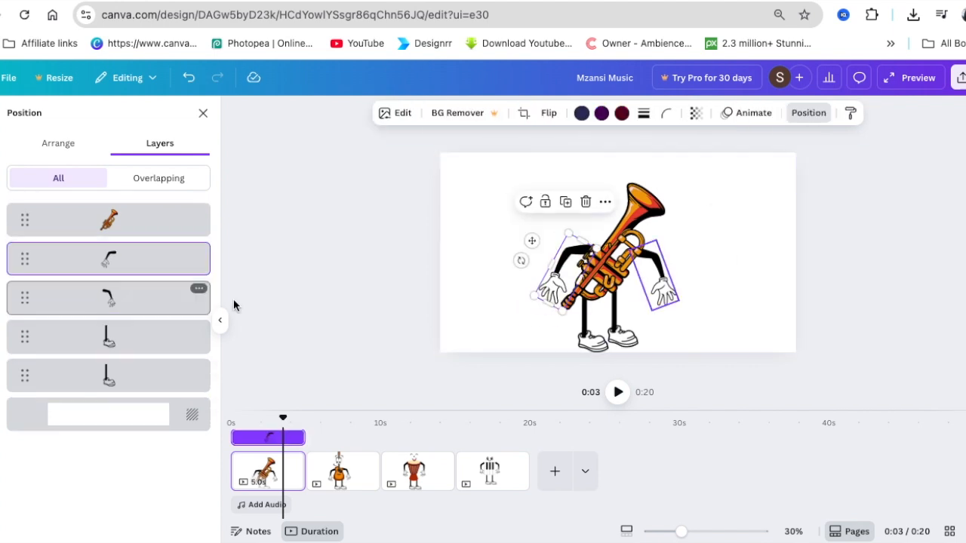
{"action": "left_click", "coordinate": [581, 113]}
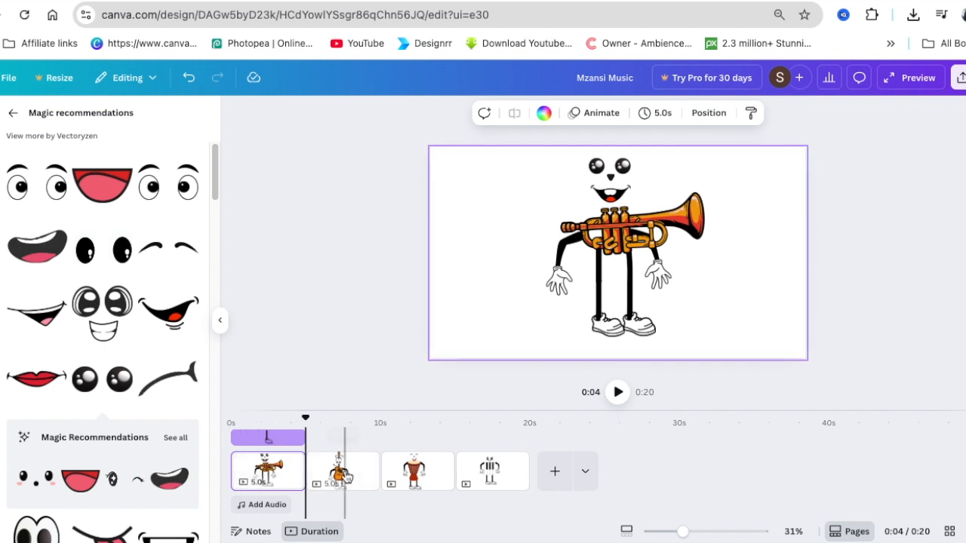
Step: Review the guitar, drum and piano character pages
{"action": "left_click", "coordinate": [417, 462]}
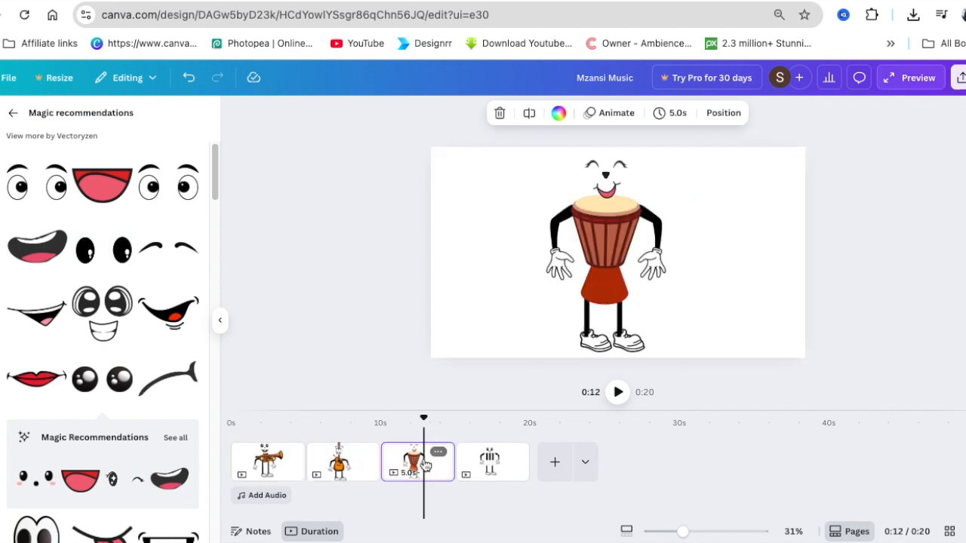
{"action": "left_click", "coordinate": [492, 461]}
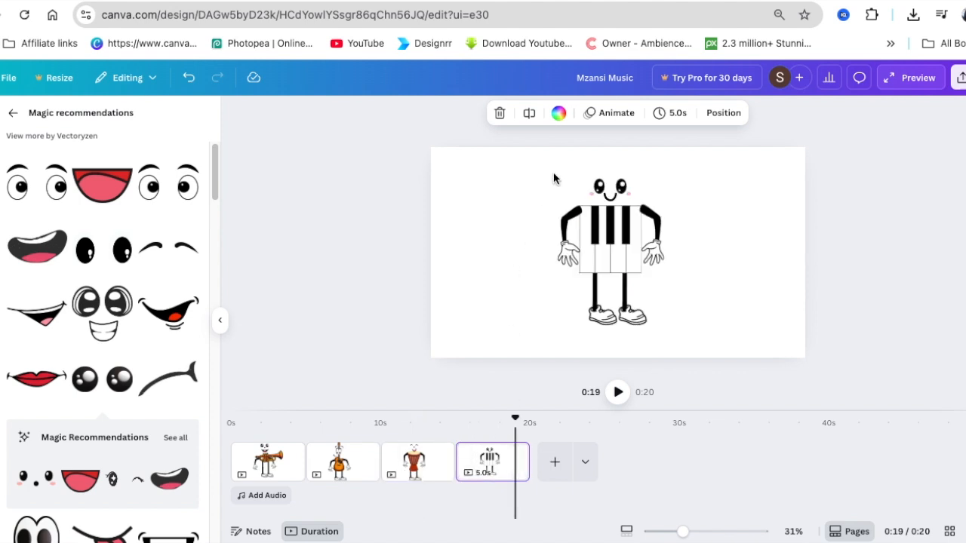
{"action": "left_click", "coordinate": [610, 249]}
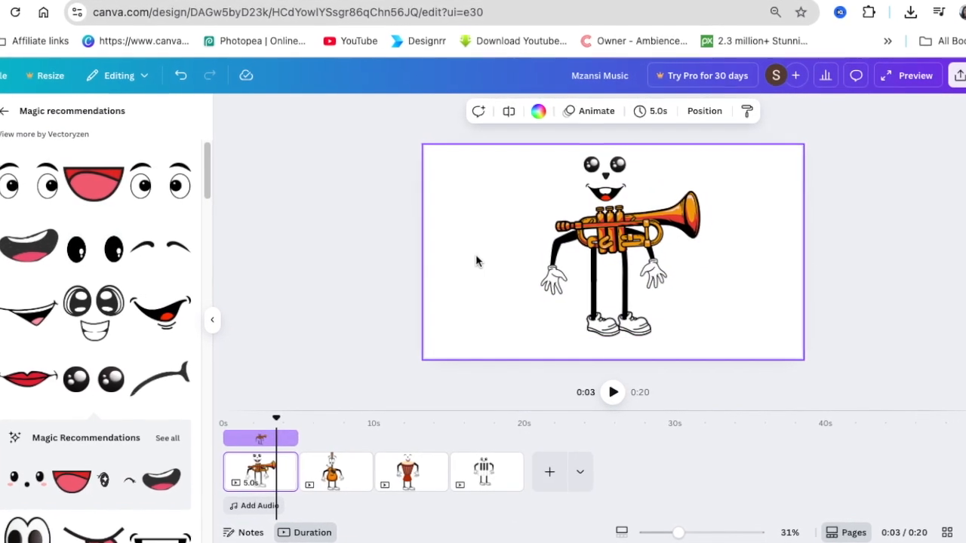
Step: Download pages 1–4 of the Mzansi Music design as PNG images
{"action": "left_click", "coordinate": [324, 463]}
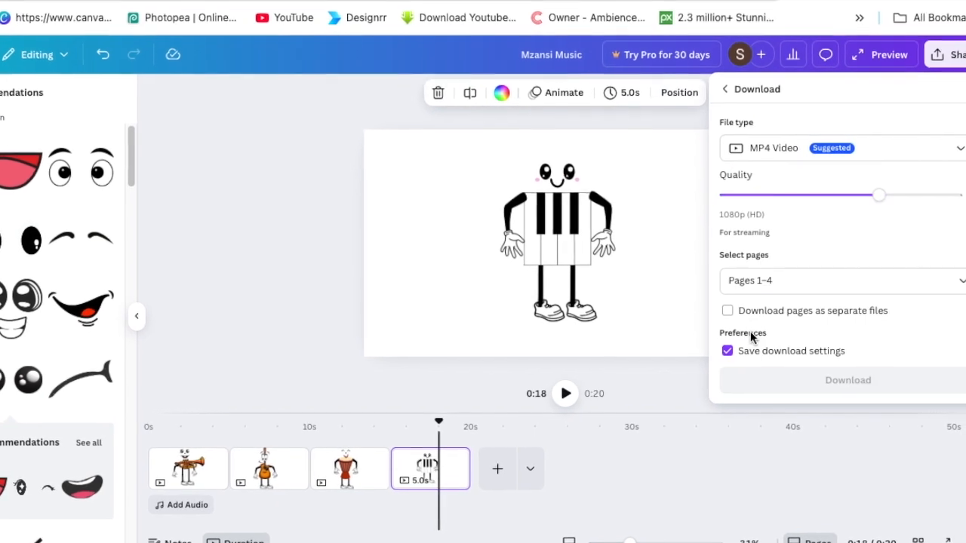
{"action": "left_click", "coordinate": [830, 148]}
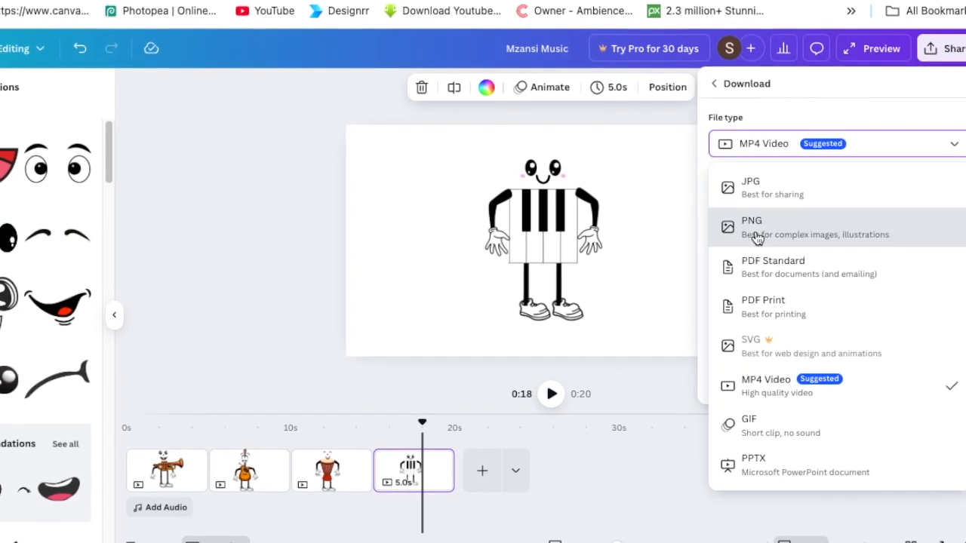
{"action": "left_click", "coordinate": [751, 226]}
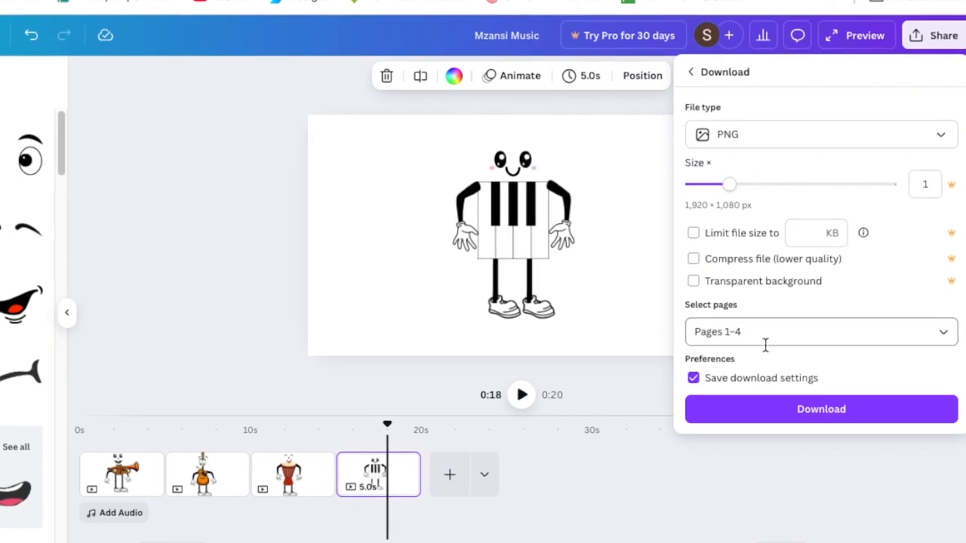
{"action": "left_click", "coordinate": [818, 331]}
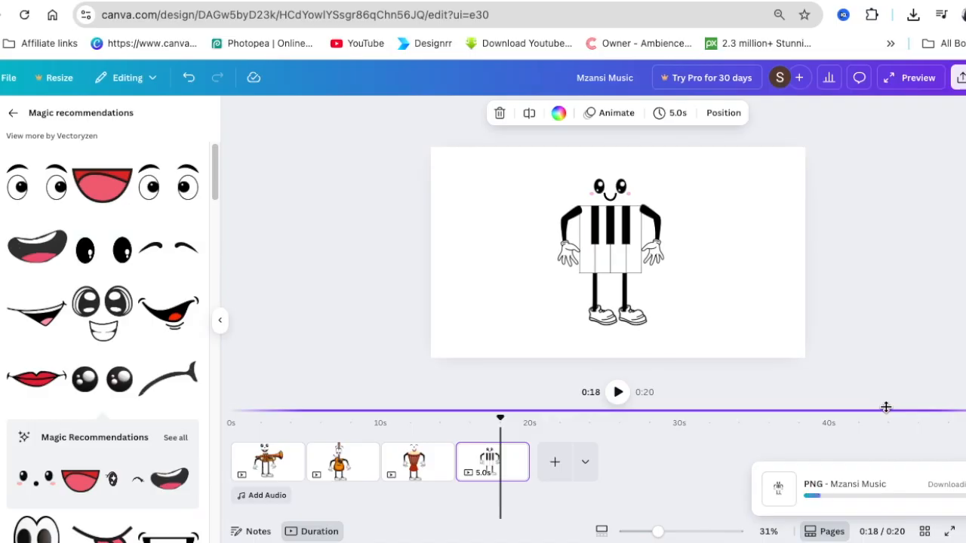
{"action": "left_click", "coordinate": [267, 461]}
{"action": "type", "text": "sk"}
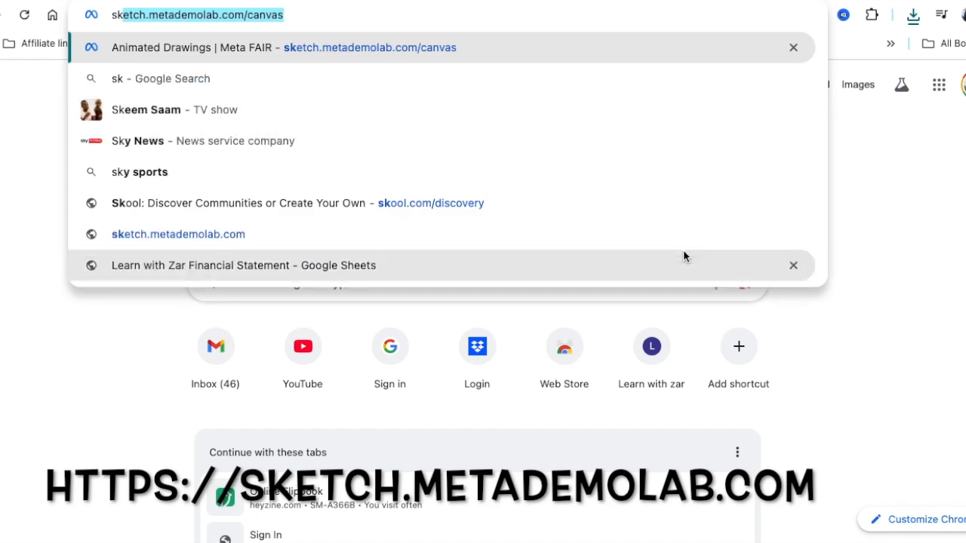
{"action": "mouse_move", "coordinate": [603, 260]}
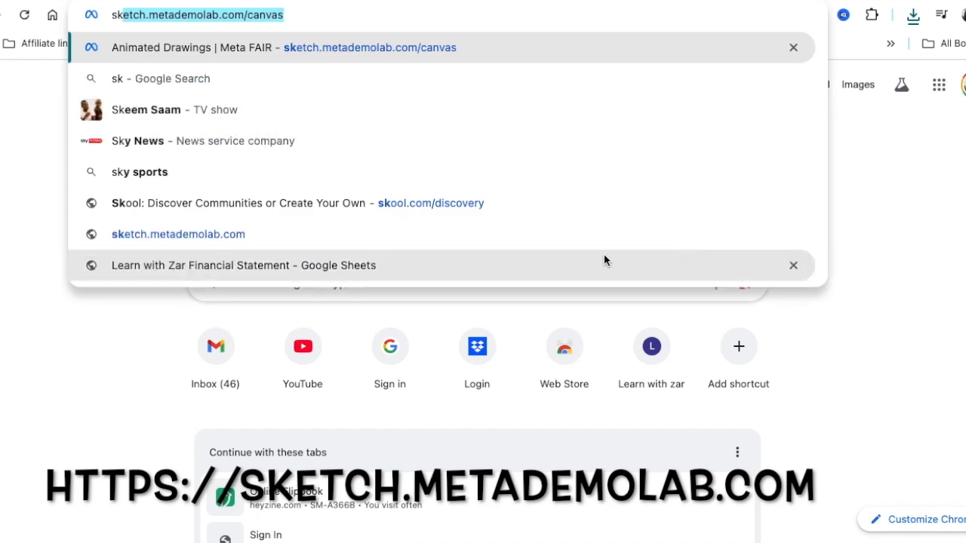
Step: Accept the Animated Drawings terms and upload the piano character PNG
{"action": "left_click", "coordinate": [198, 14]}
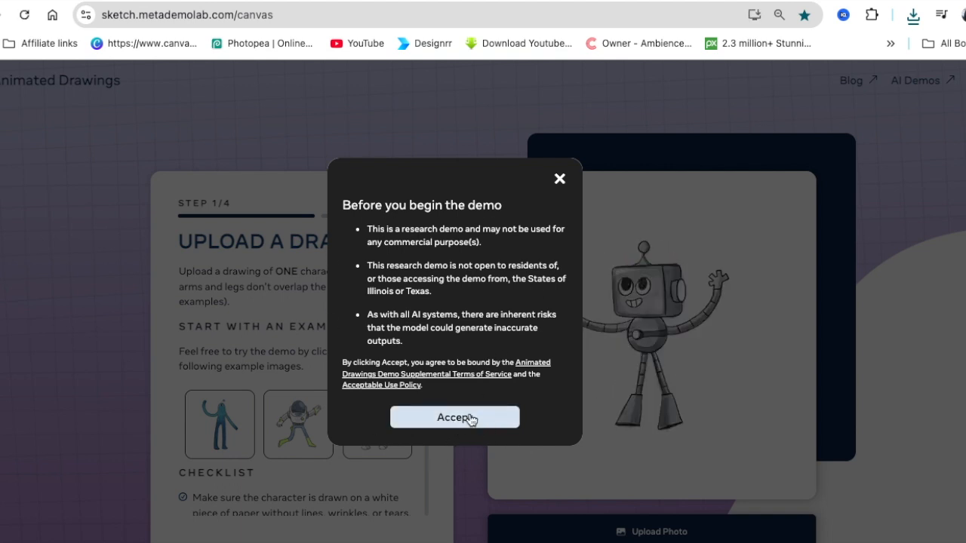
{"action": "left_click", "coordinate": [453, 417]}
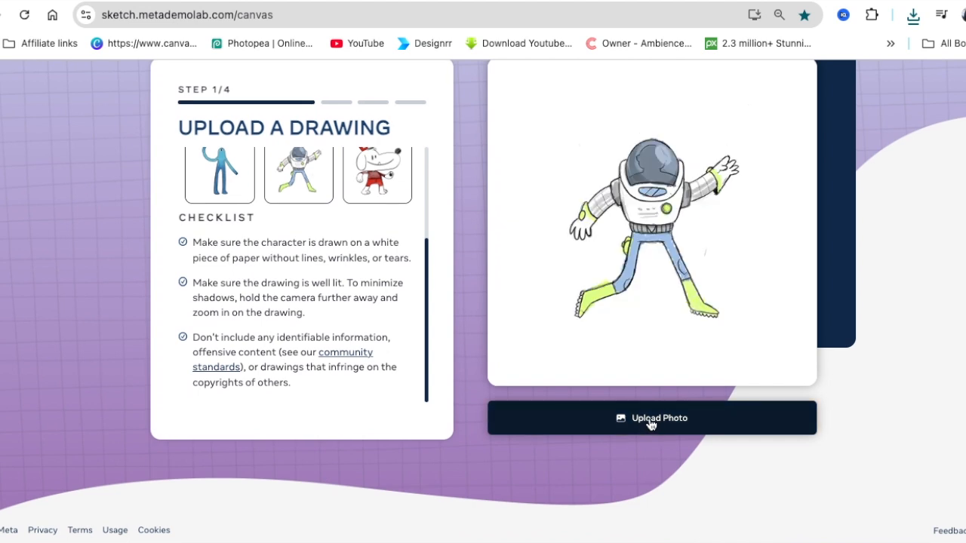
{"action": "left_click", "coordinate": [650, 418]}
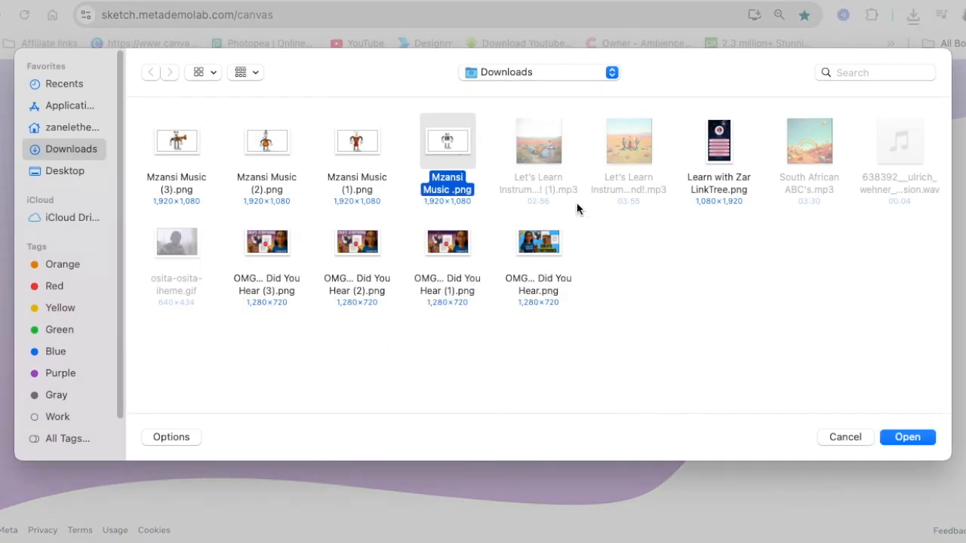
{"action": "left_click", "coordinate": [907, 436]}
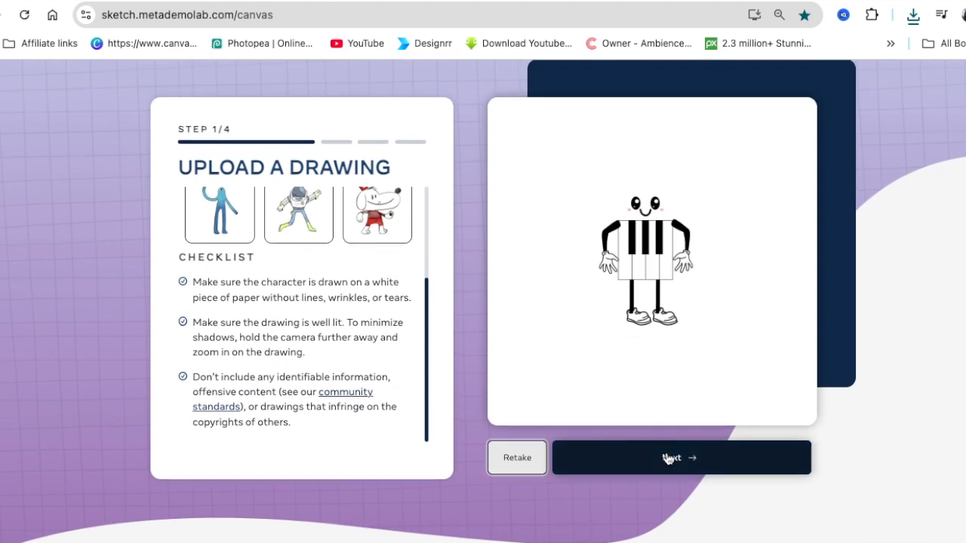
{"action": "left_click", "coordinate": [680, 457]}
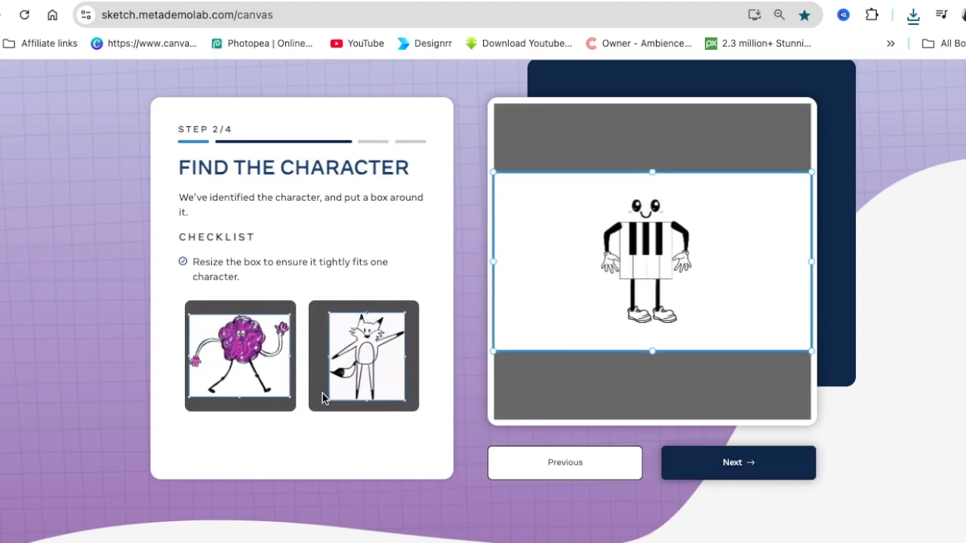
{"action": "mouse_move", "coordinate": [611, 189]}
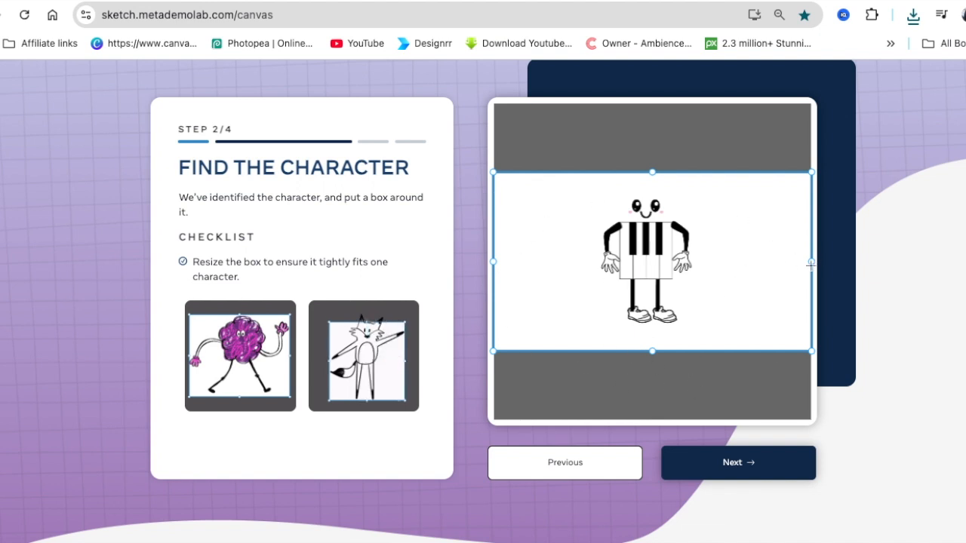
Step: Shrink the bounding box to hug the piano character and confirm it
{"action": "left_click_drag", "start_coordinate": [811, 262], "coordinate": [723, 264]}
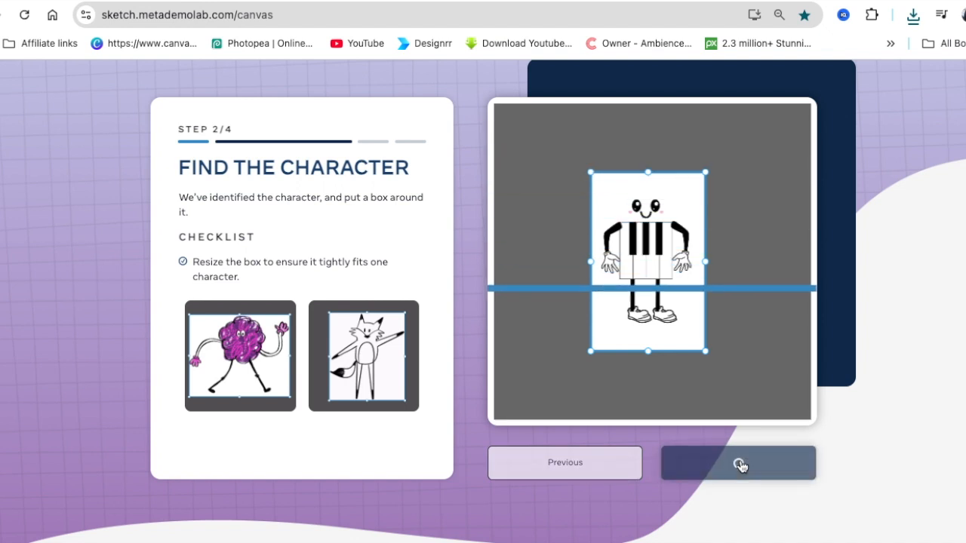
{"action": "left_click", "coordinate": [737, 462]}
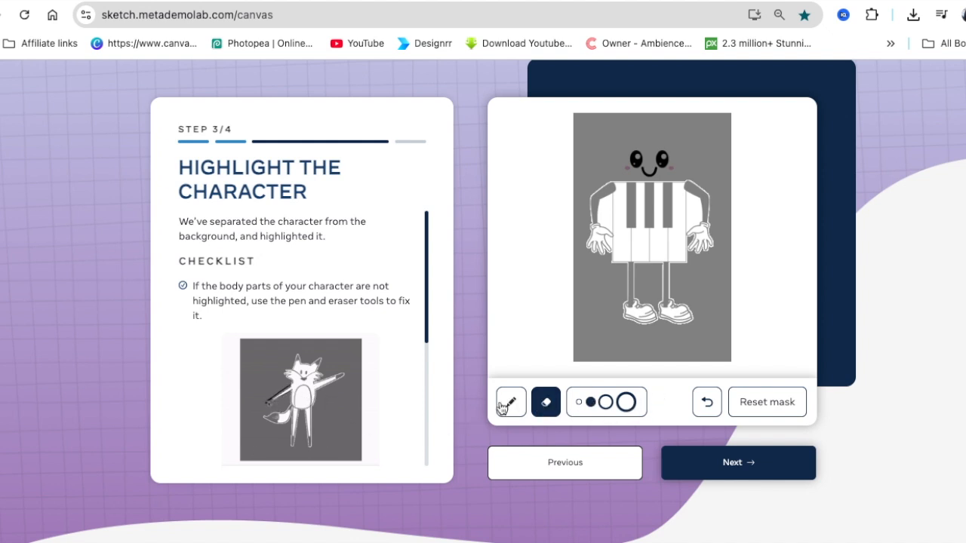
Step: Fix the piano character's mask using the largest pen brush and the eraser, then continue
{"action": "left_click", "coordinate": [510, 401]}
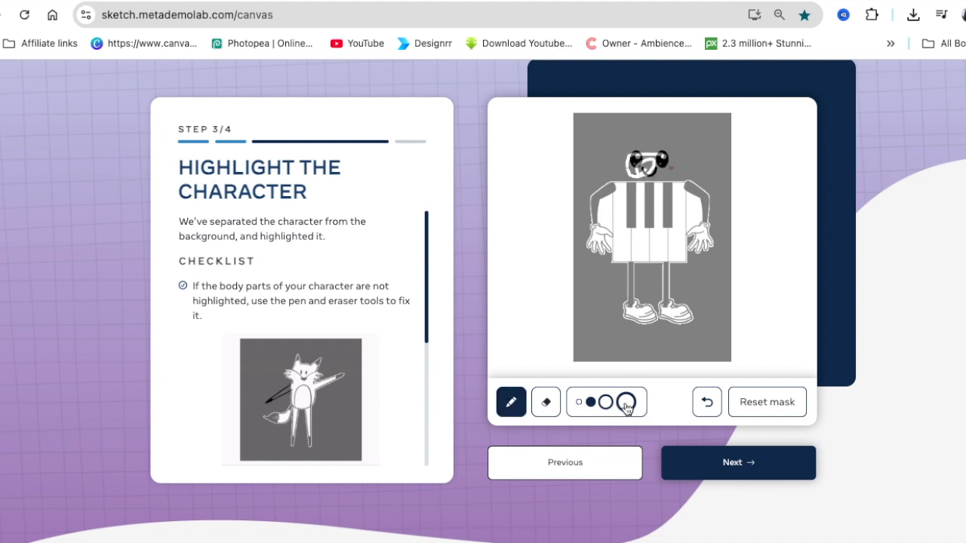
{"action": "left_click", "coordinate": [625, 401]}
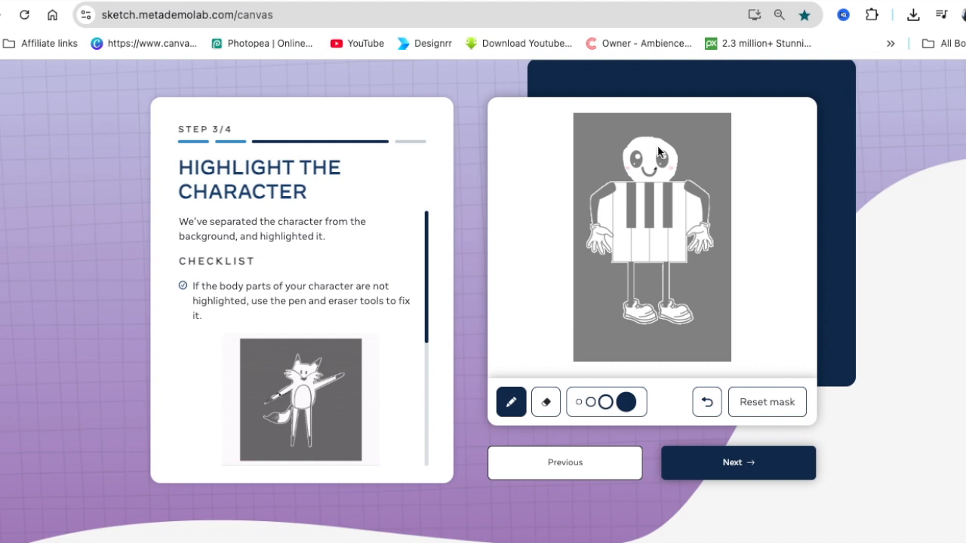
{"action": "mouse_move", "coordinate": [648, 180]}
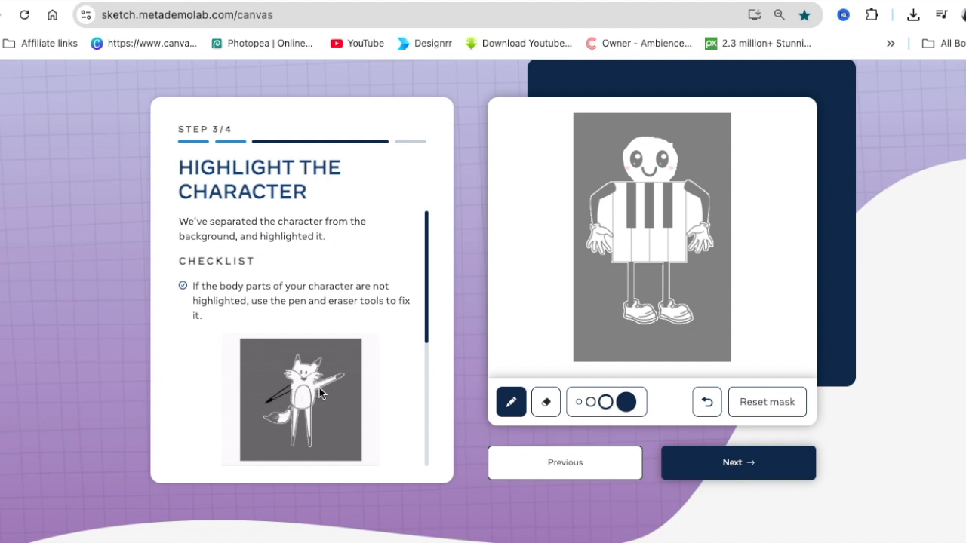
{"action": "left_click", "coordinate": [546, 401]}
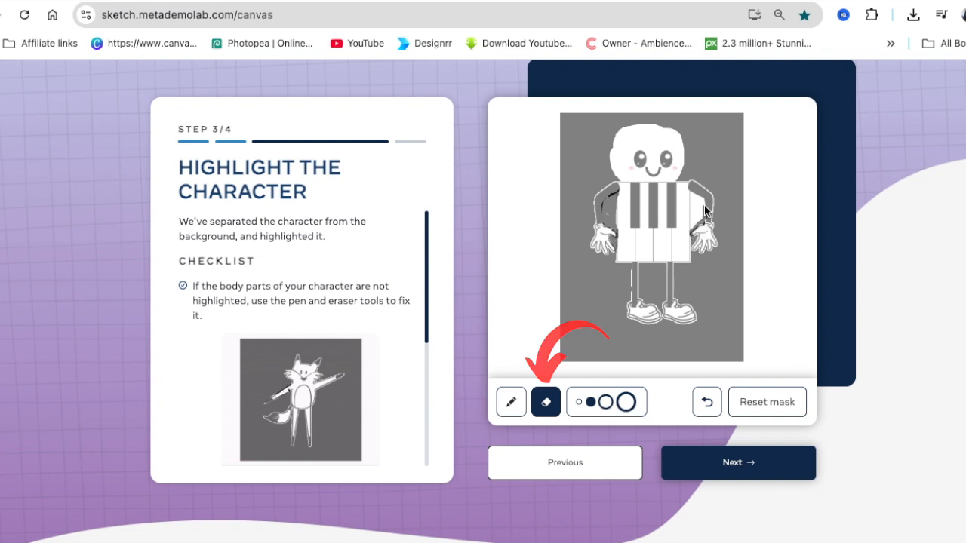
{"action": "left_click", "coordinate": [511, 401]}
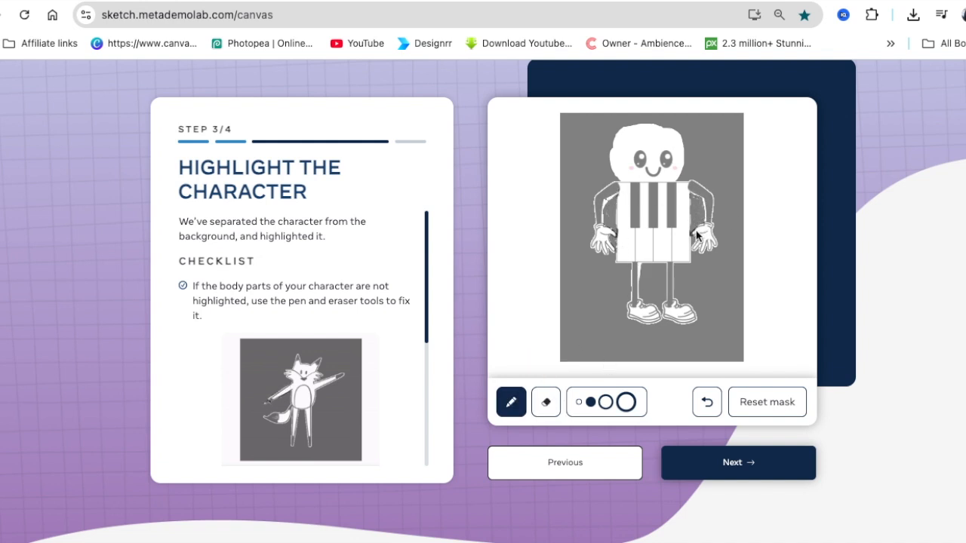
{"action": "left_click", "coordinate": [737, 463]}
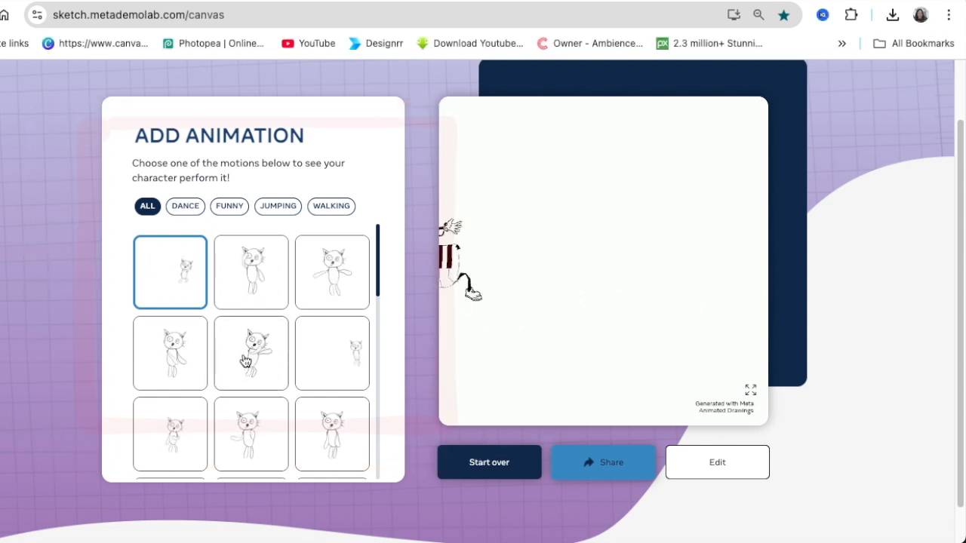
Step: Preview motions, filter to dances, and apply the first dance to the piano character
{"action": "left_click", "coordinate": [250, 353]}
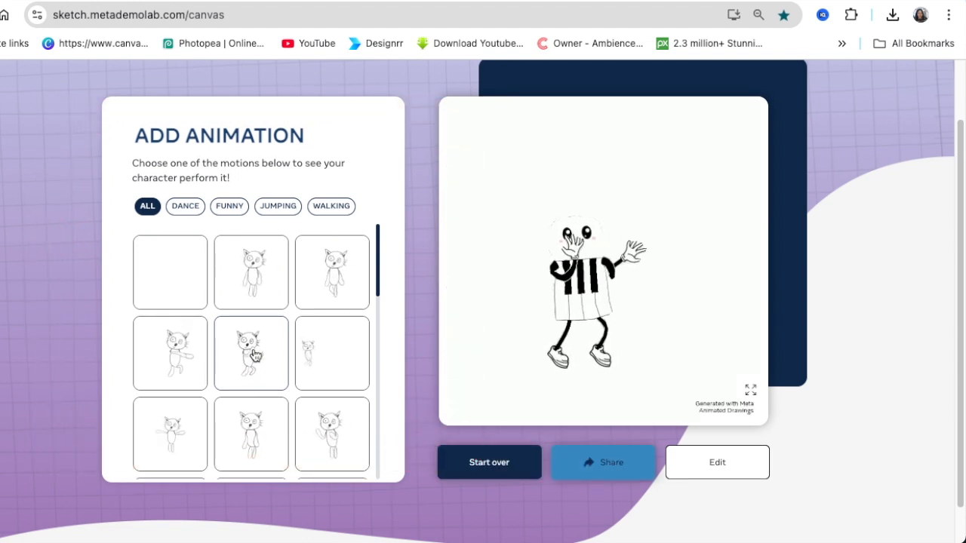
{"action": "left_click", "coordinate": [250, 353]}
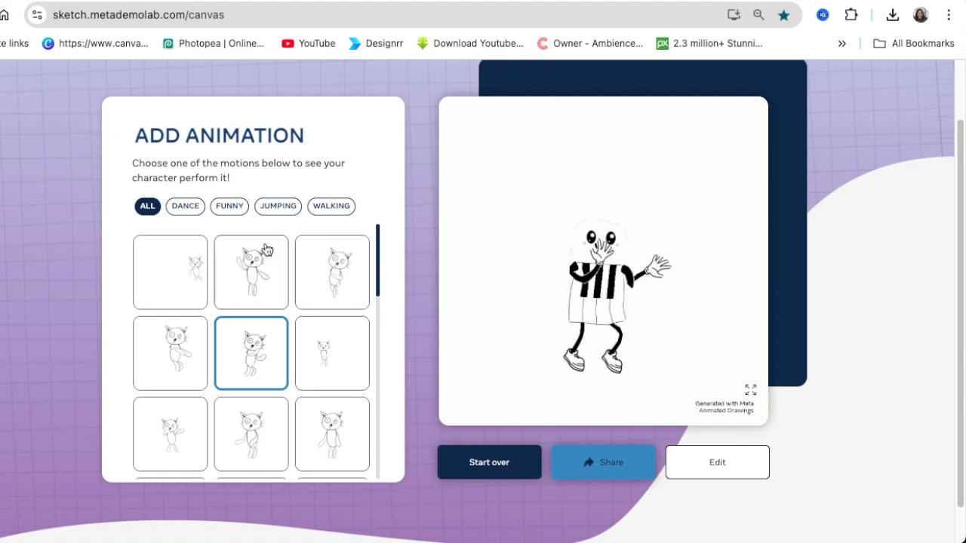
{"action": "left_click", "coordinate": [185, 206]}
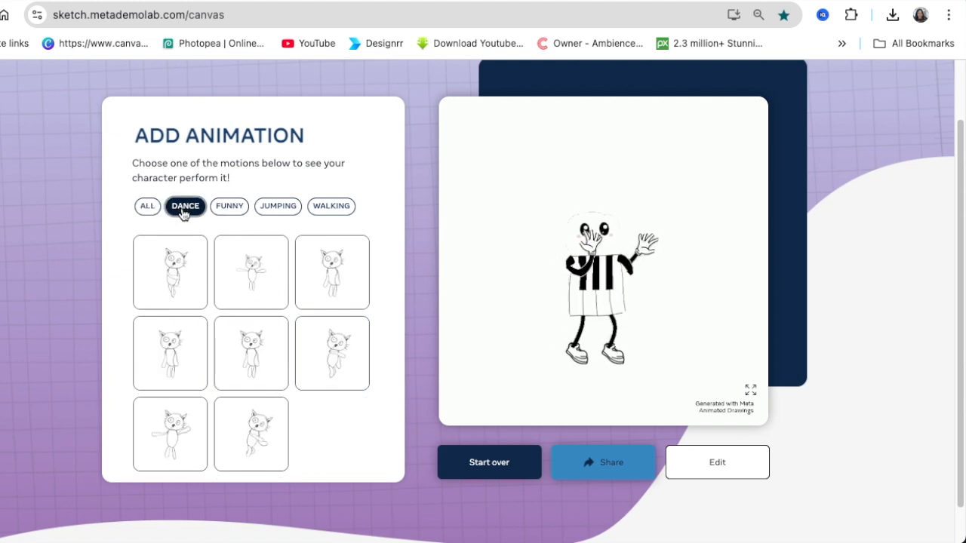
{"action": "left_click", "coordinate": [170, 272]}
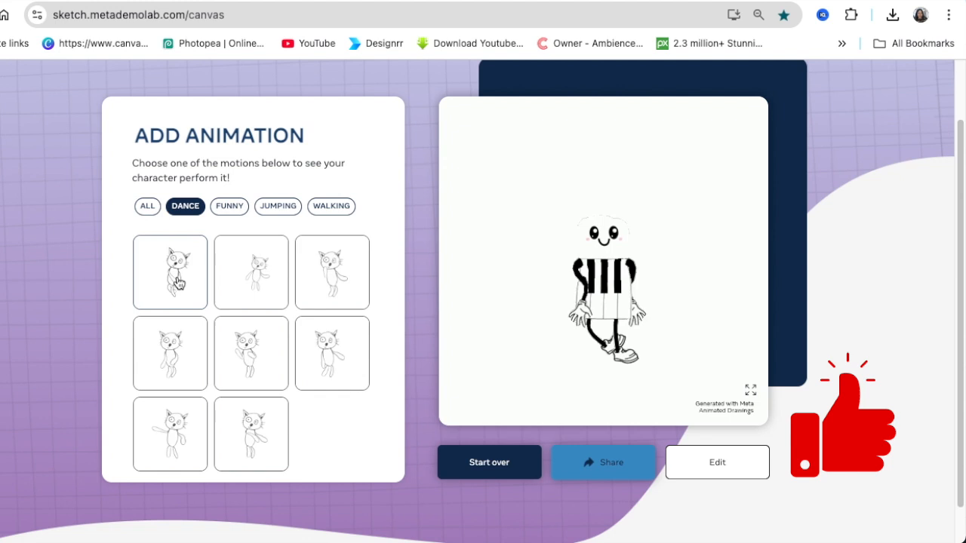
{"action": "left_click", "coordinate": [170, 272]}
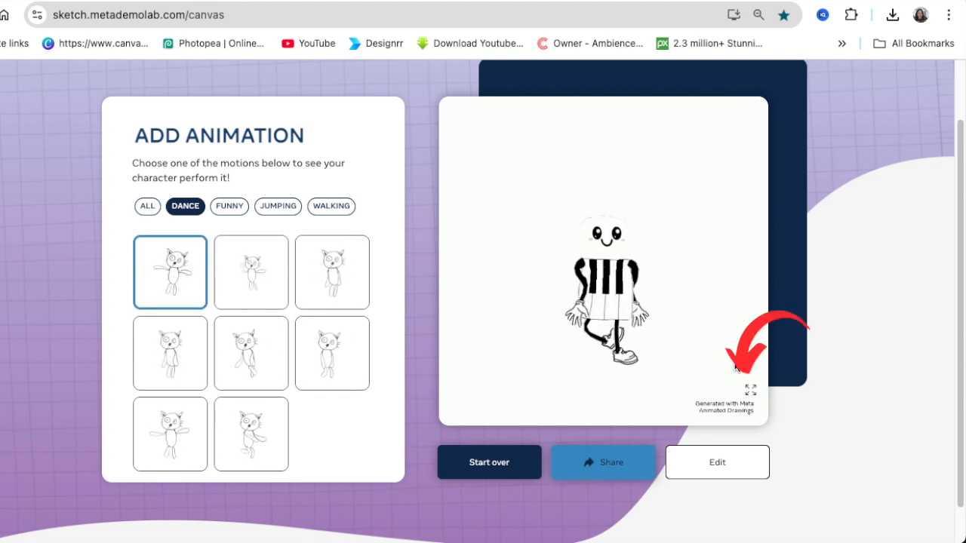
Step: Download the piano character's hip hop dance full-screen video as an MP4
{"action": "left_click", "coordinate": [749, 389]}
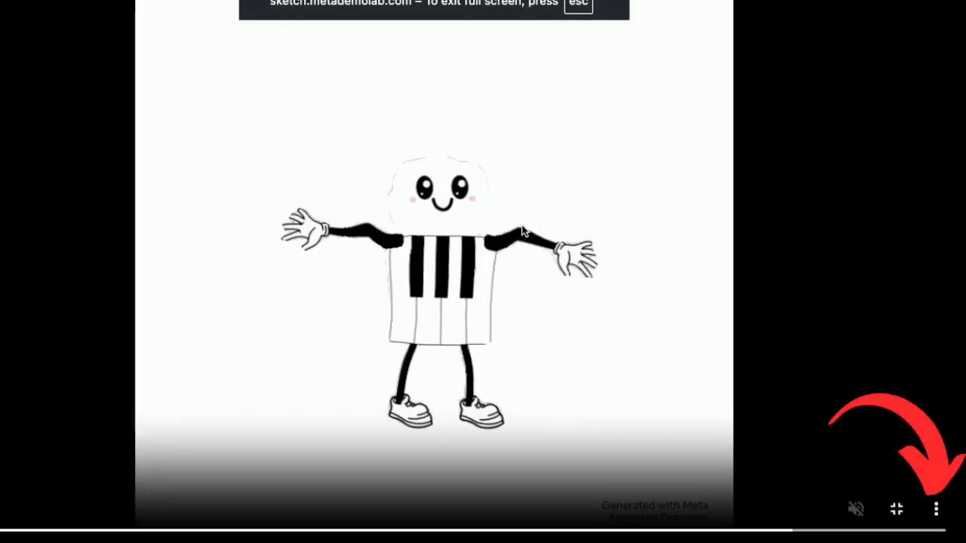
{"action": "left_click", "coordinate": [935, 509]}
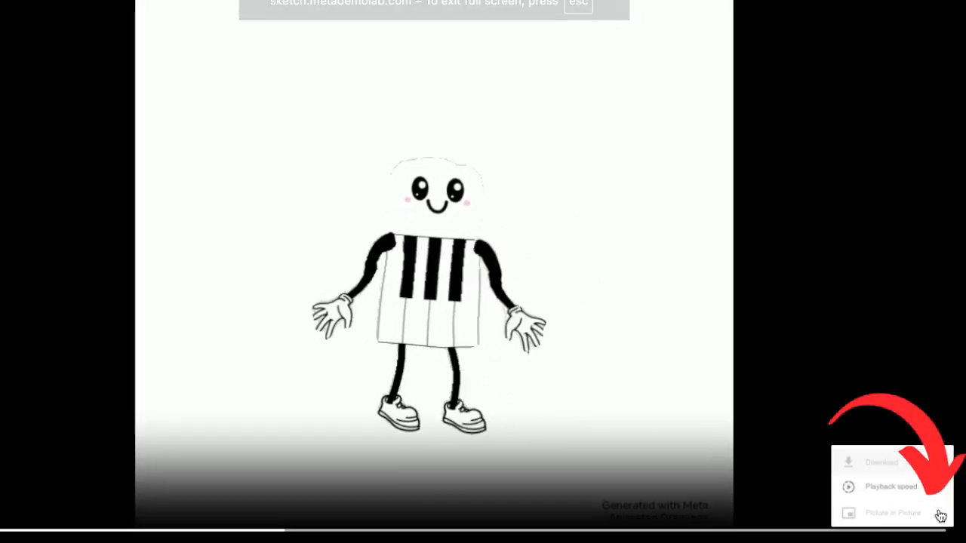
{"action": "left_click", "coordinate": [880, 463]}
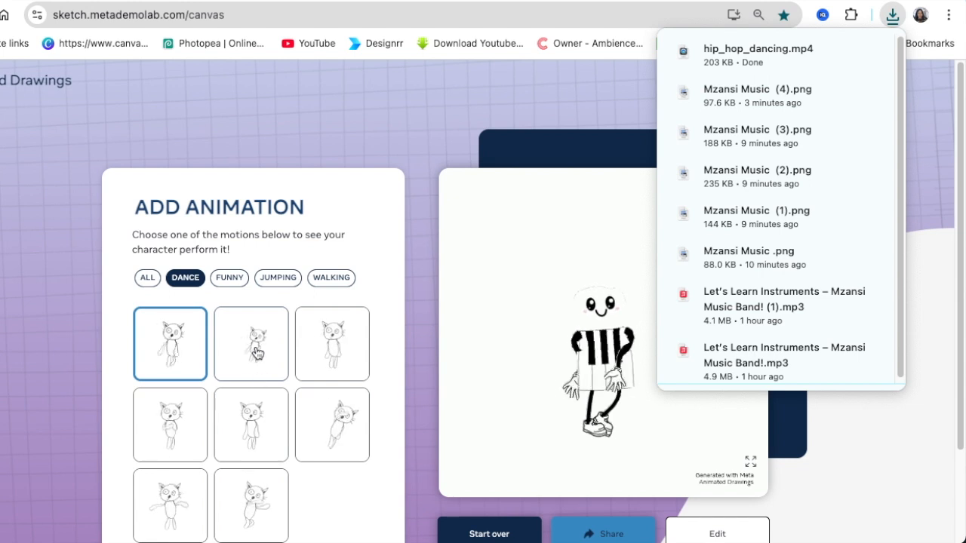
Step: Switch to the second dance motion and view it full screen
{"action": "left_click", "coordinate": [250, 344]}
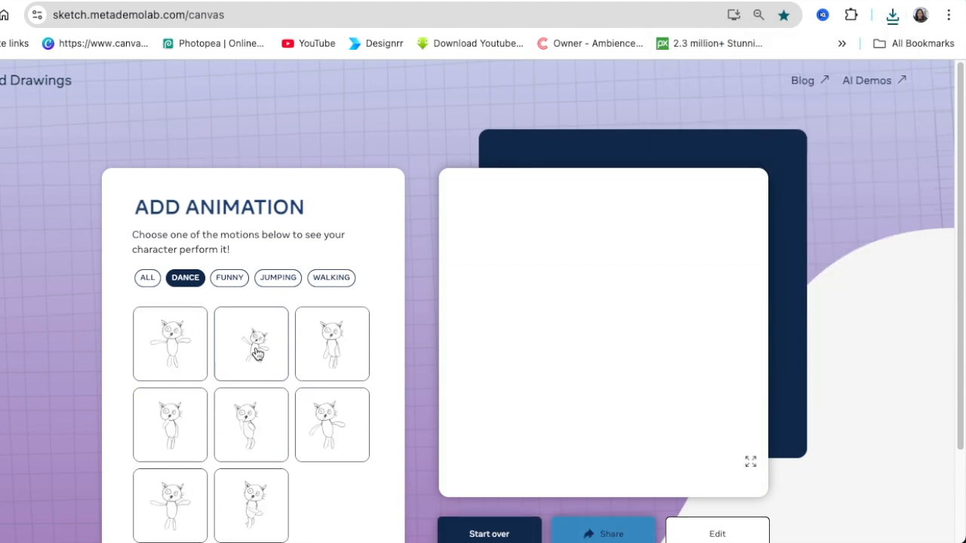
{"action": "left_click", "coordinate": [251, 344]}
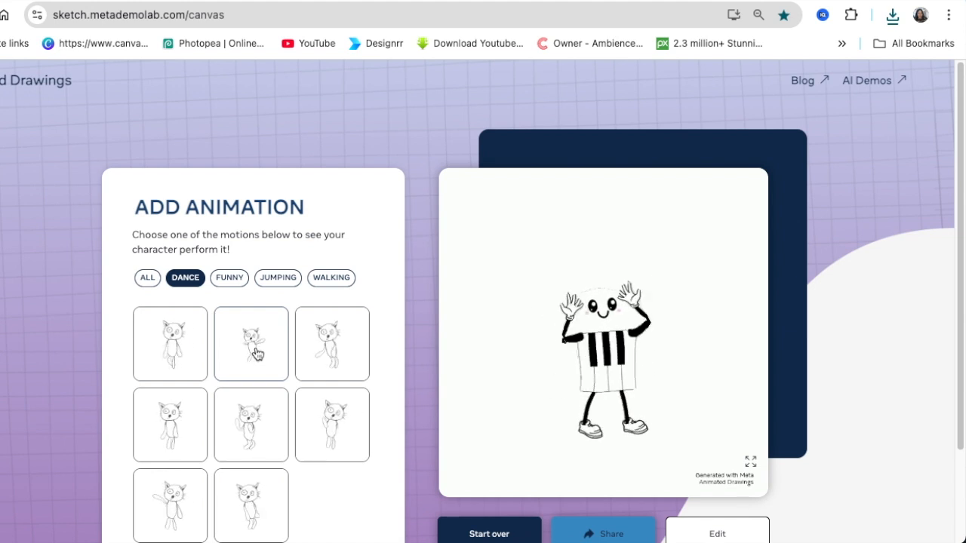
{"action": "left_click", "coordinate": [251, 343]}
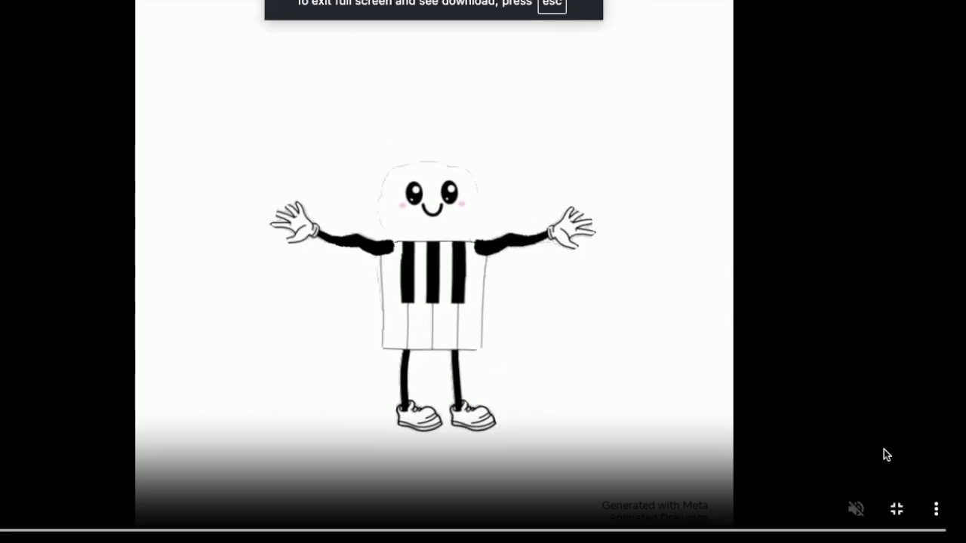
{"action": "mouse_move", "coordinate": [623, 403]}
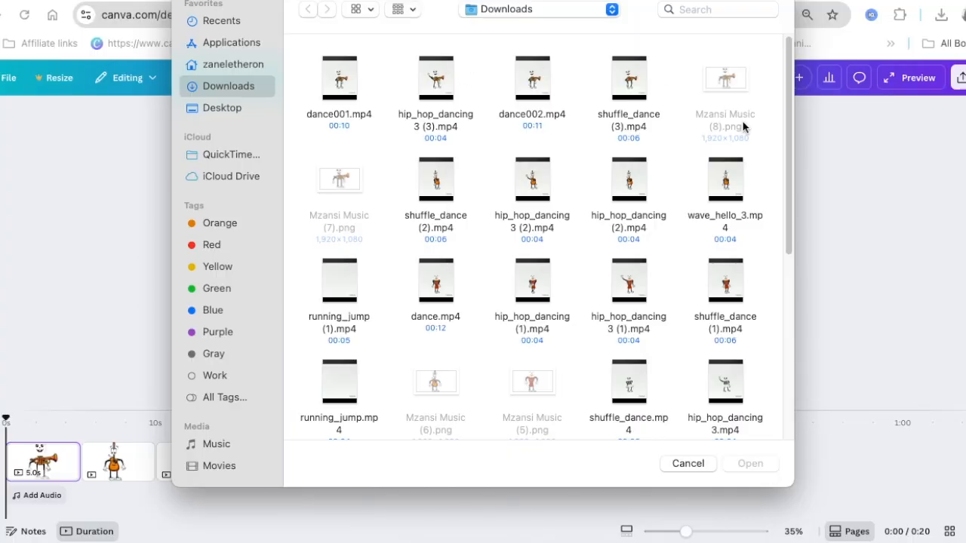
{"action": "mouse_move", "coordinate": [696, 470]}
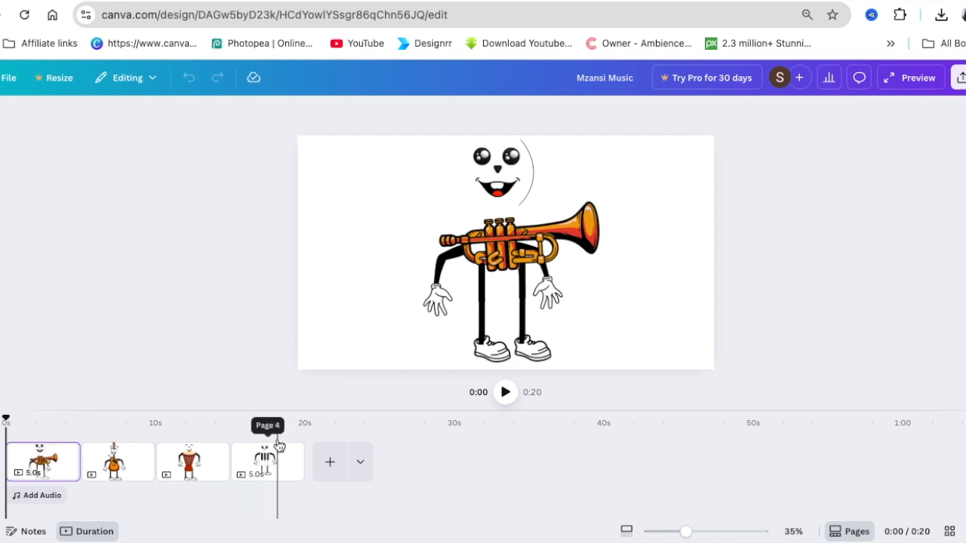
{"action": "mouse_move", "coordinate": [200, 313]}
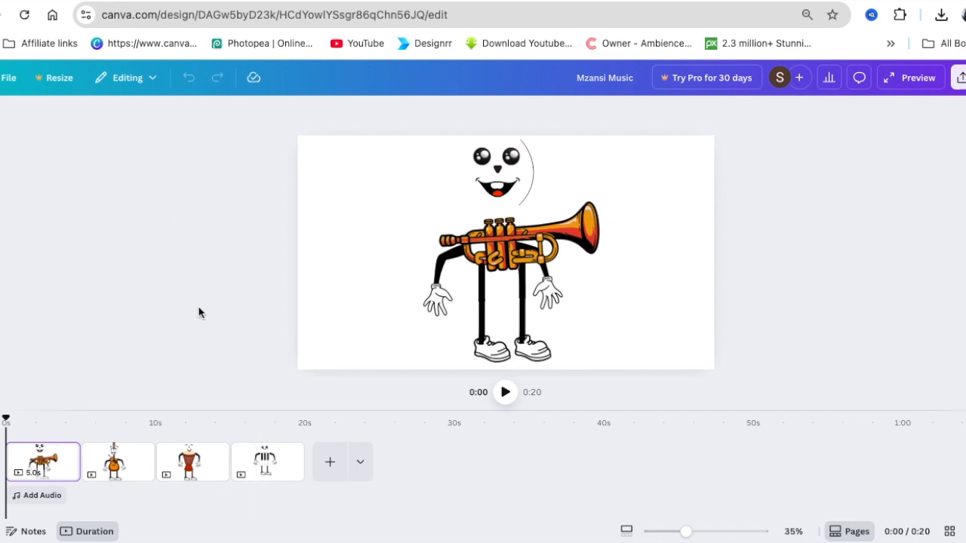
{"action": "mouse_move", "coordinate": [329, 461]}
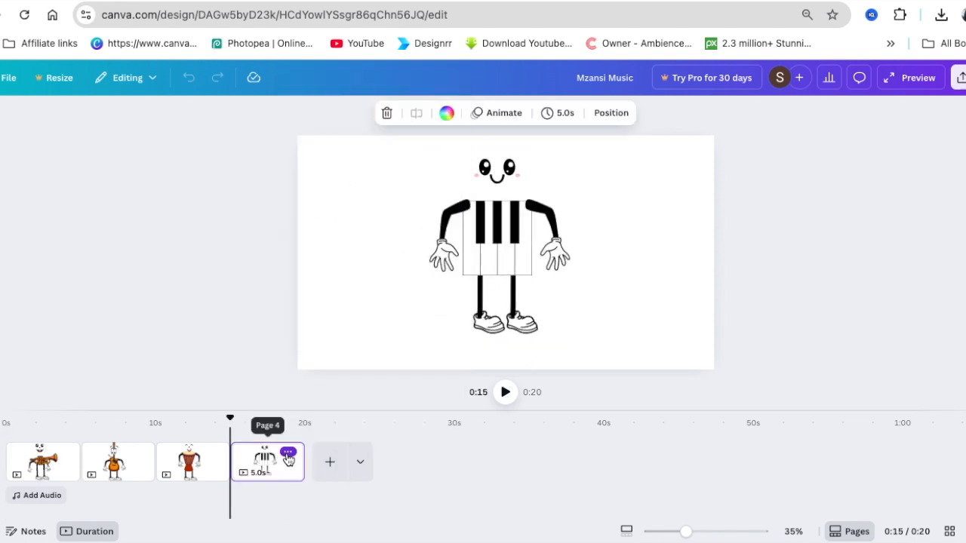
Step: Select the piano character page and add a blank fifth page to the video
{"action": "left_click", "coordinate": [288, 452]}
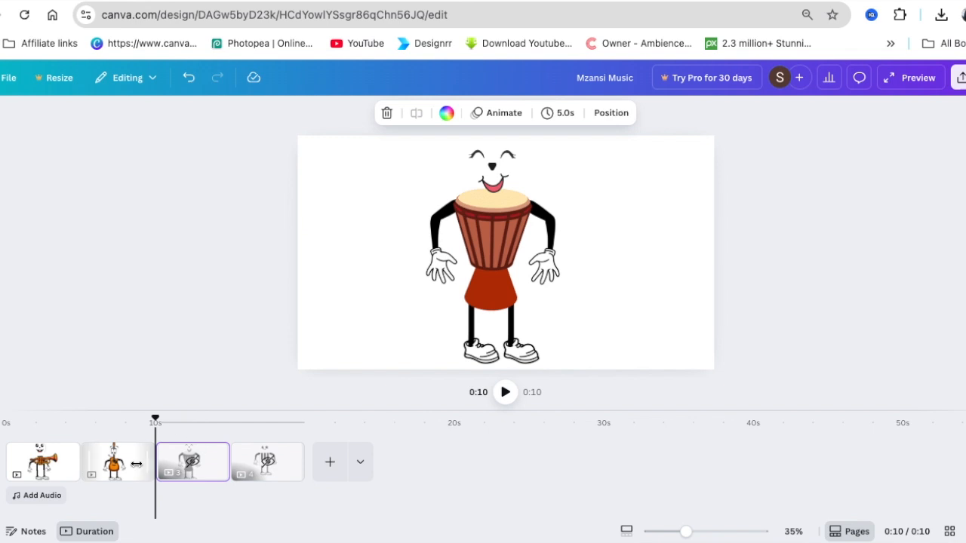
{"action": "right_click", "coordinate": [117, 462]}
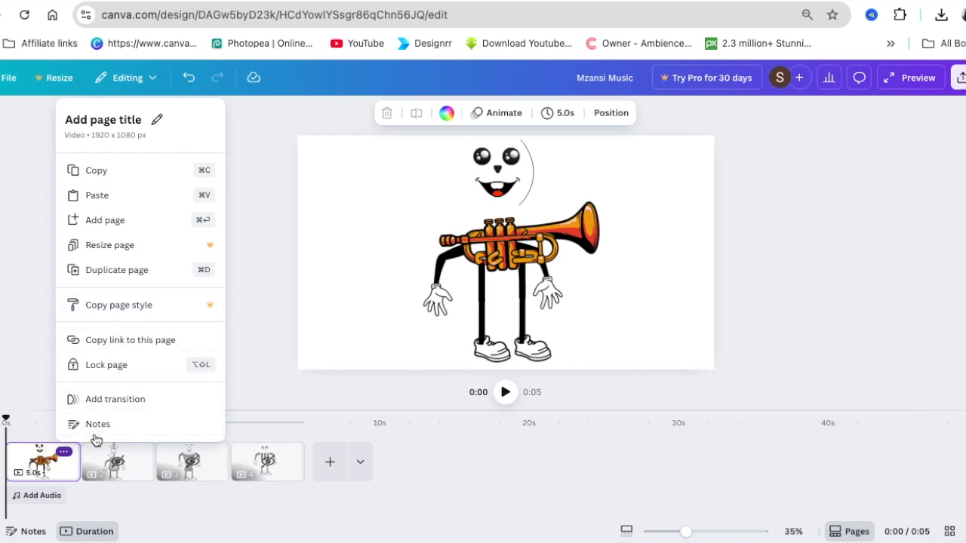
{"action": "mouse_move", "coordinate": [117, 269]}
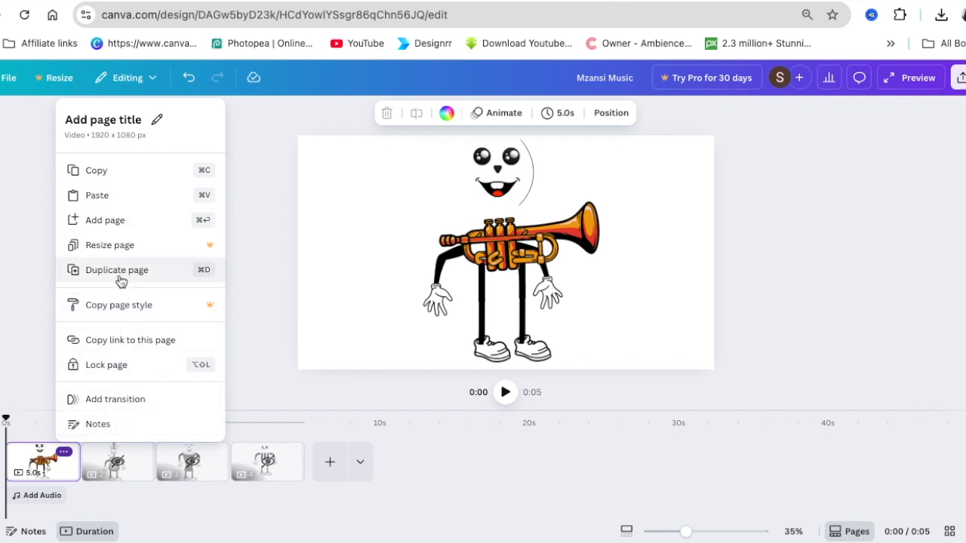
{"action": "left_click", "coordinate": [116, 269]}
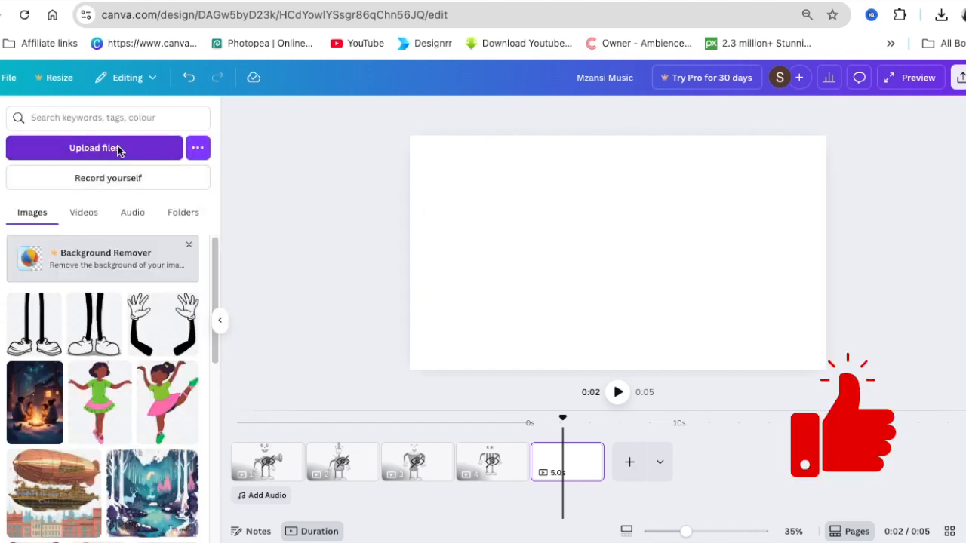
Step: Upload a downloaded clip from the Downloads folder into the Mzansi Music design
{"action": "left_click", "coordinate": [94, 147]}
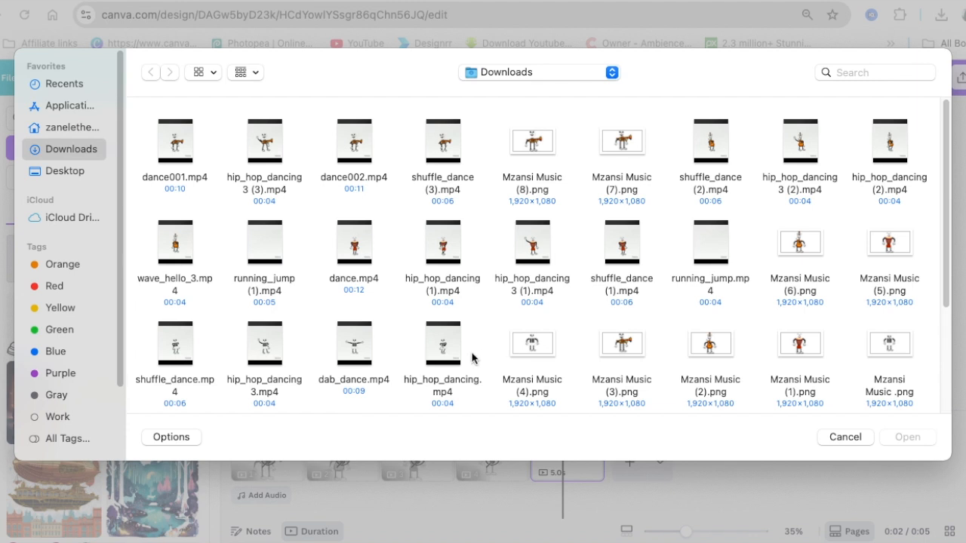
{"action": "scroll", "scroll_direction": "down", "scroll_amount": 3}
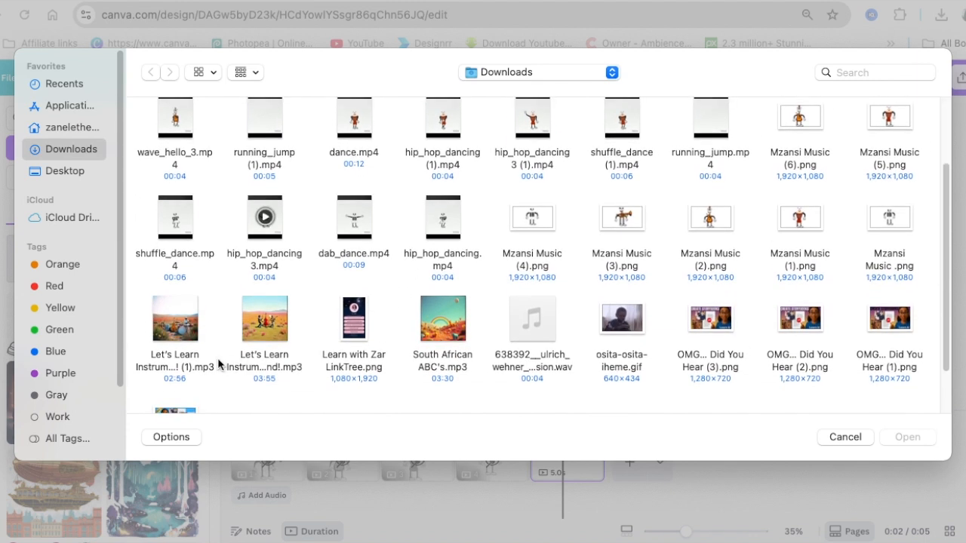
{"action": "left_click", "coordinate": [174, 317]}
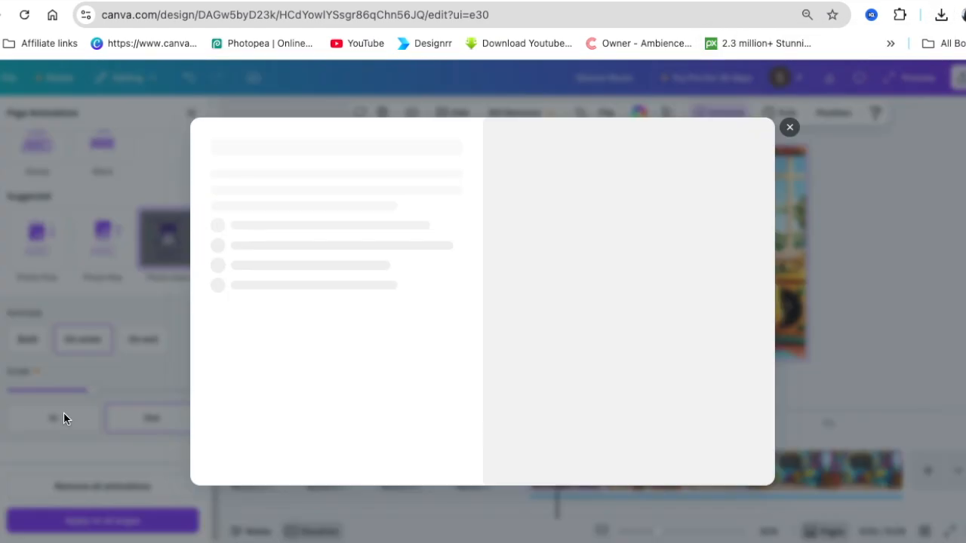
Step: Give the 'learn instruments' title a Burst animation on enter
{"action": "left_click", "coordinate": [789, 127]}
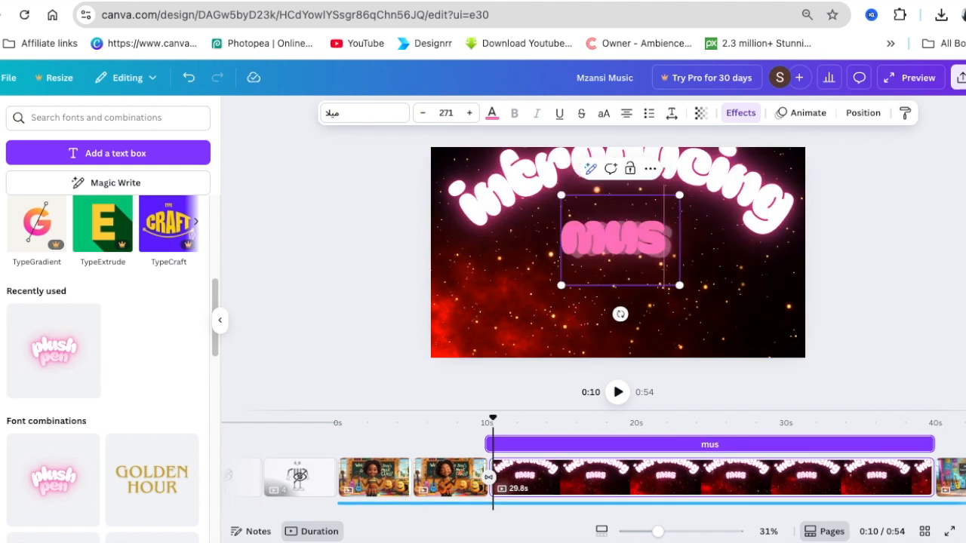
{"action": "left_click", "coordinate": [807, 113]}
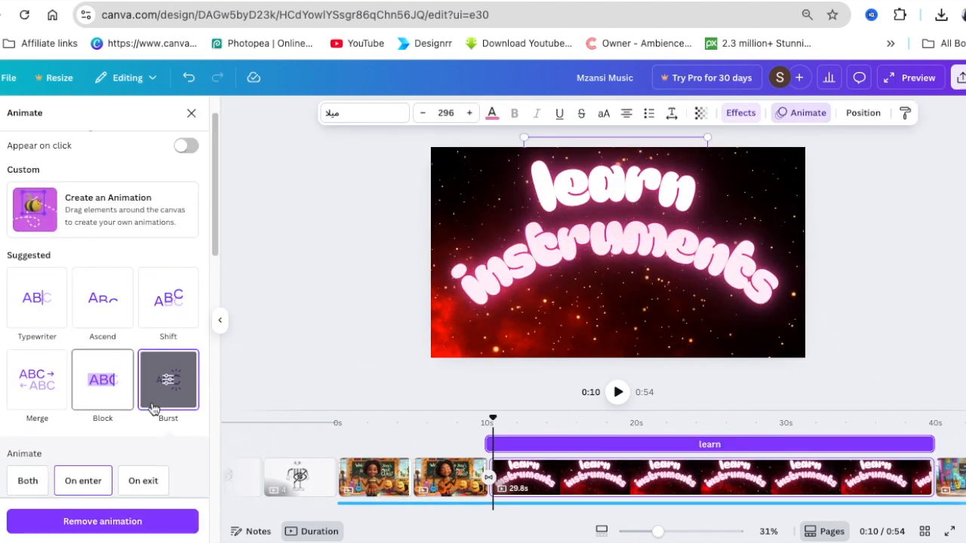